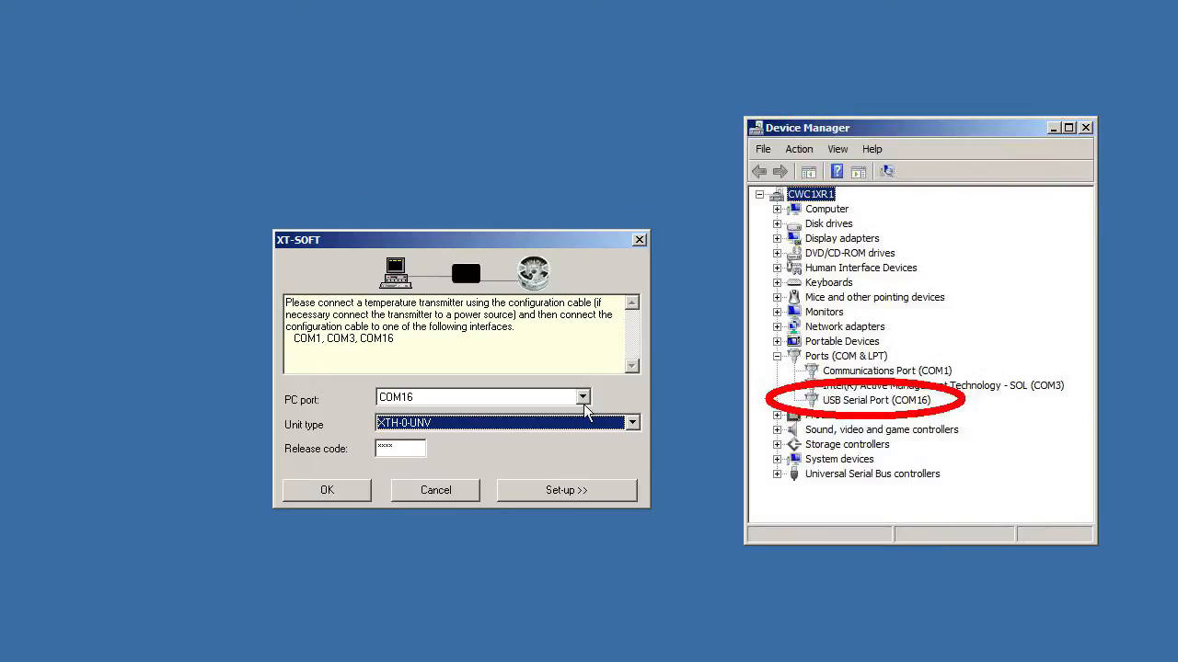
Step: Set the PC port to COM16 and the unit type to XTH-0-UNIV in the start dialog
{"action": "left_click", "coordinate": [482, 397]}
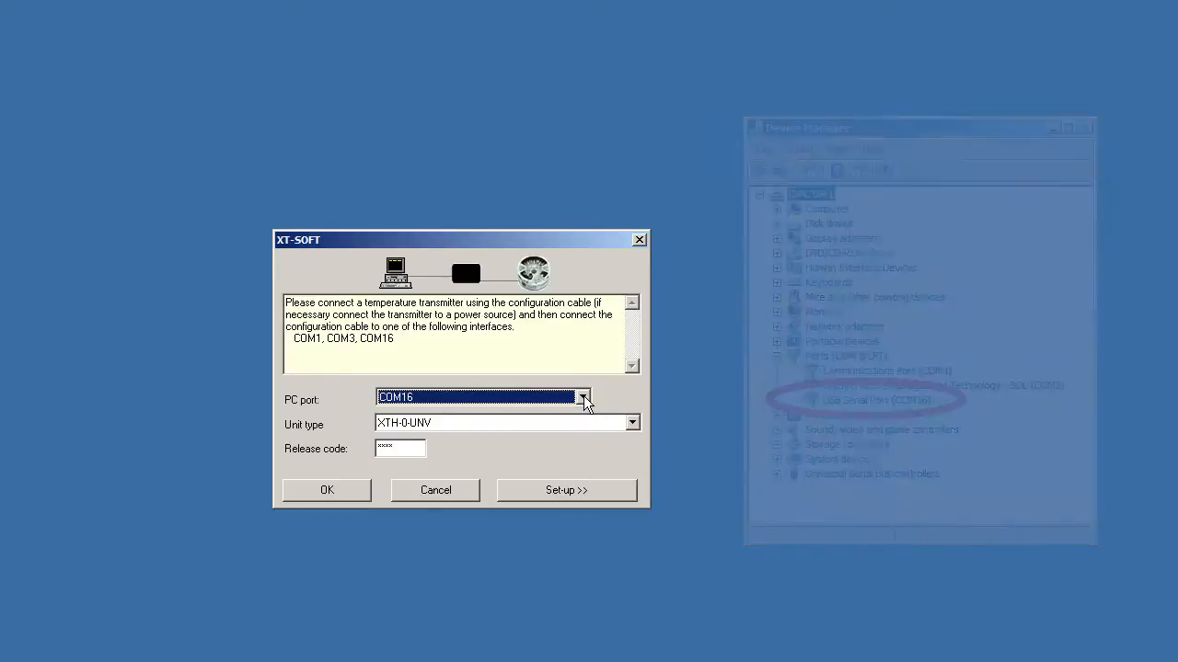
{"action": "left_click", "coordinate": [583, 398]}
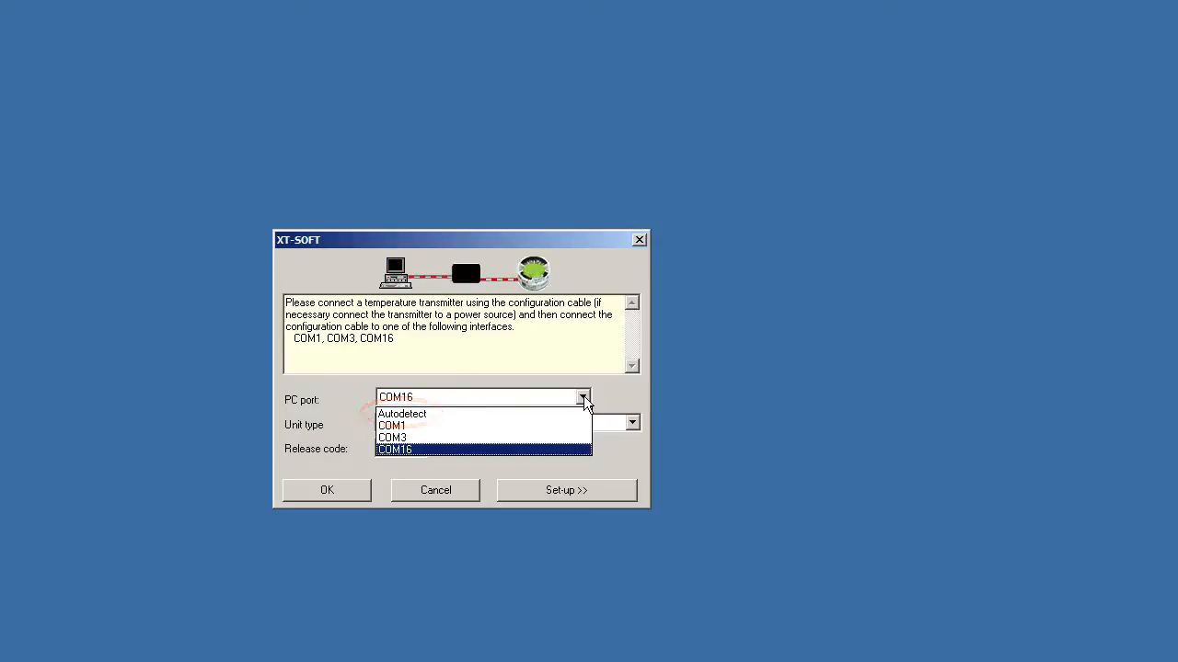
{"action": "left_click", "coordinate": [394, 449]}
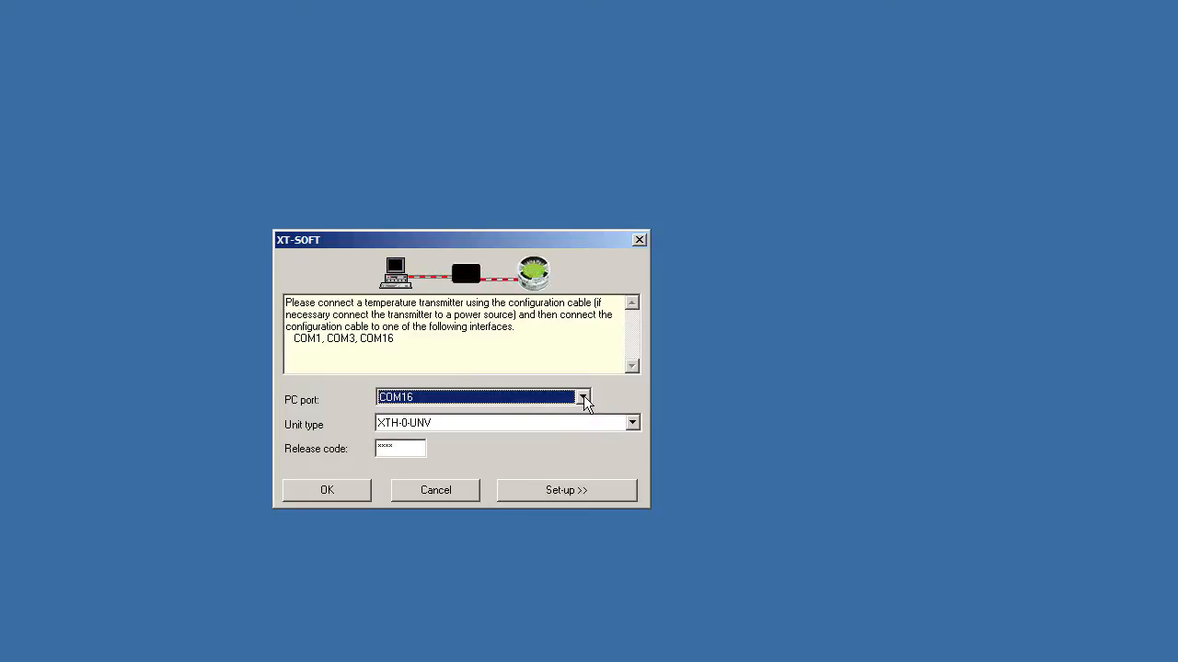
{"action": "mouse_move", "coordinate": [598, 405]}
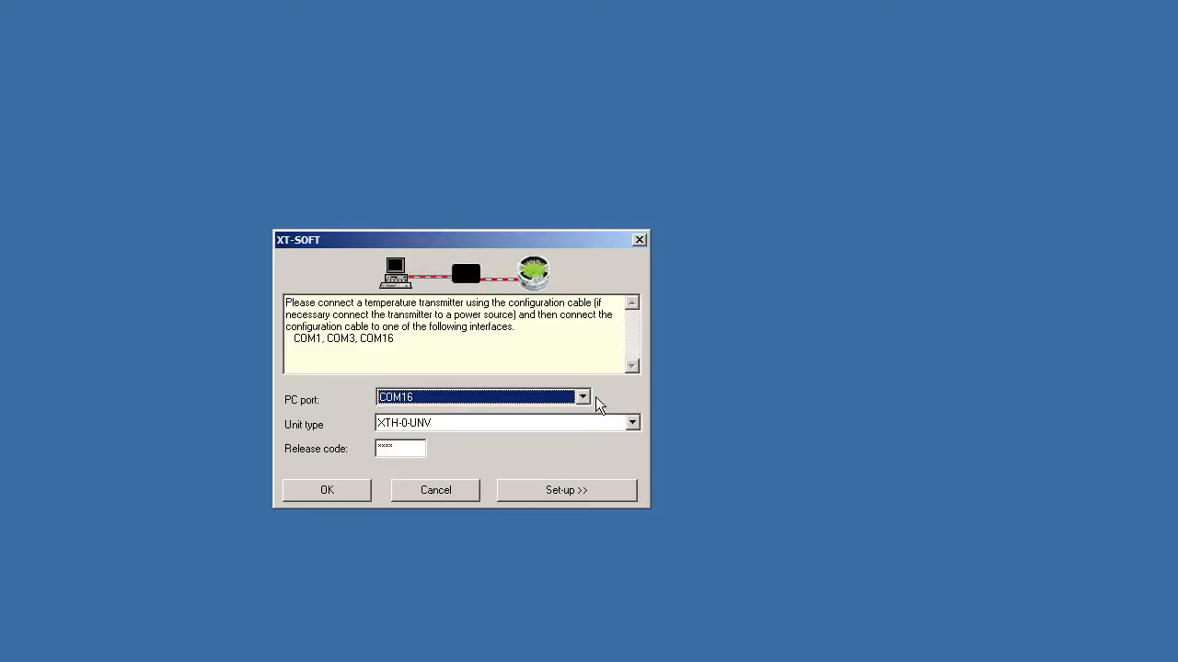
{"action": "left_click", "coordinate": [633, 422]}
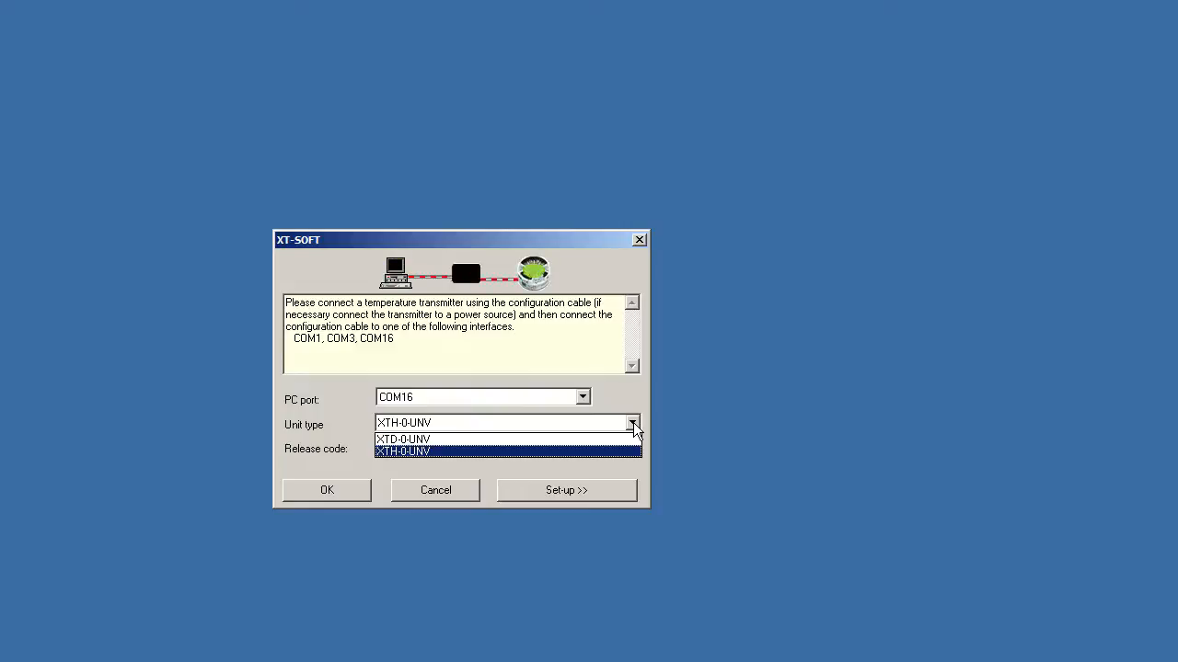
{"action": "left_click", "coordinate": [403, 451]}
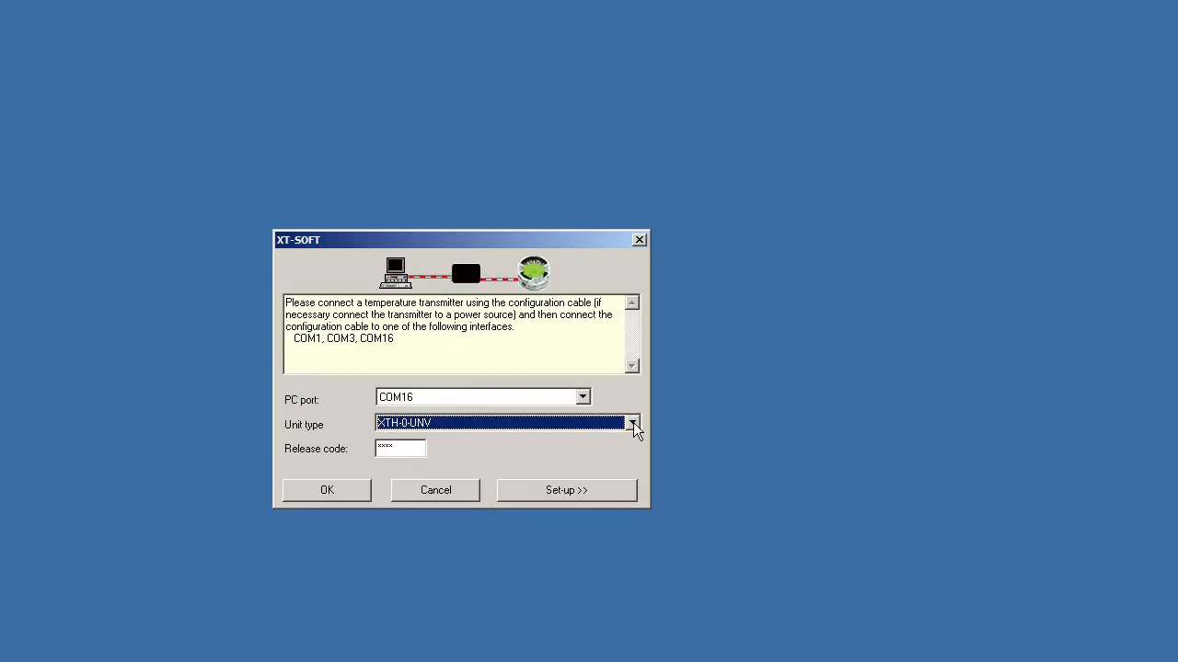
Step: Select the release code entry and proceed to the unit set-up window
{"action": "left_click", "coordinate": [399, 449]}
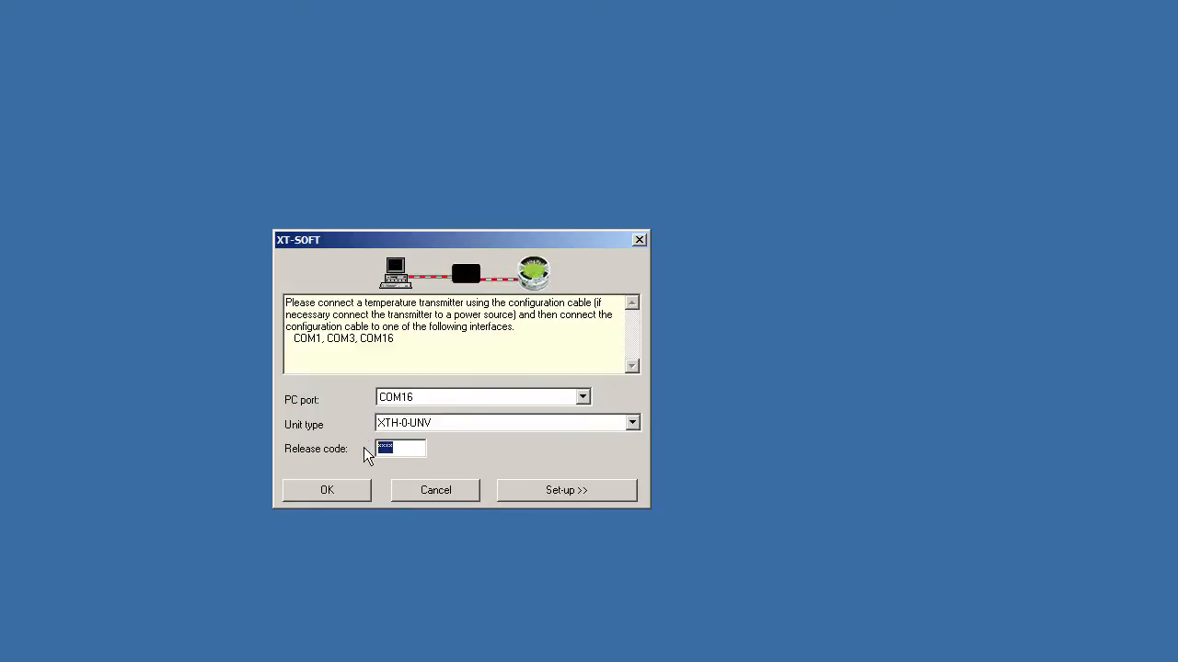
{"action": "mouse_move", "coordinate": [589, 457]}
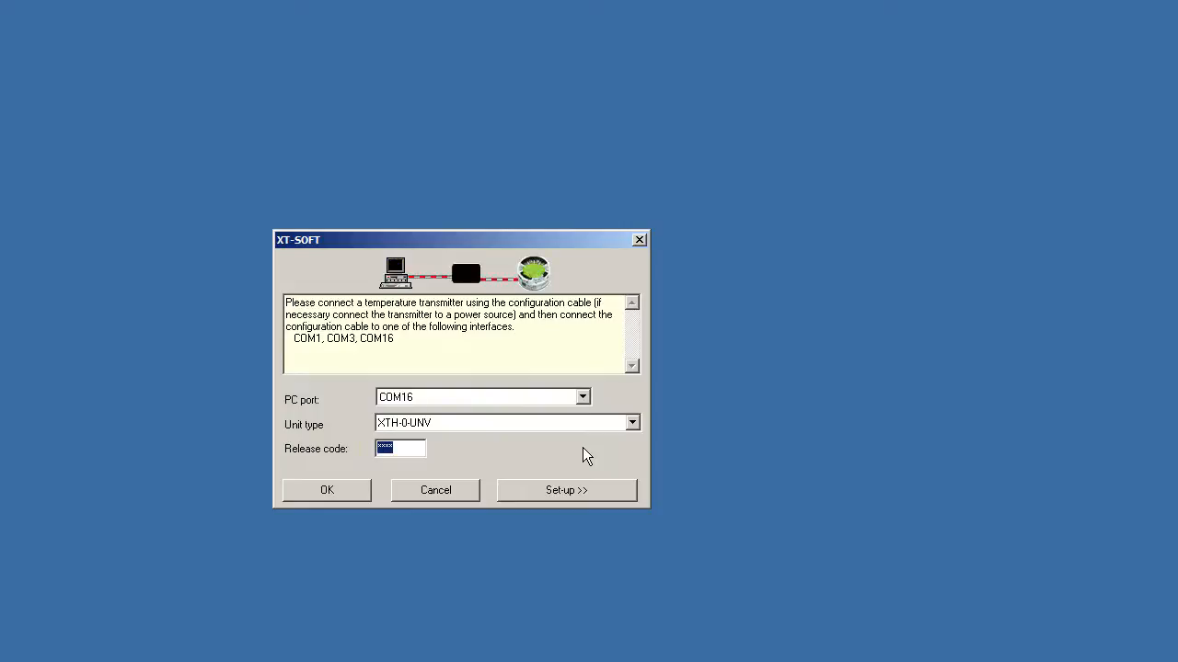
{"action": "left_click", "coordinate": [328, 490]}
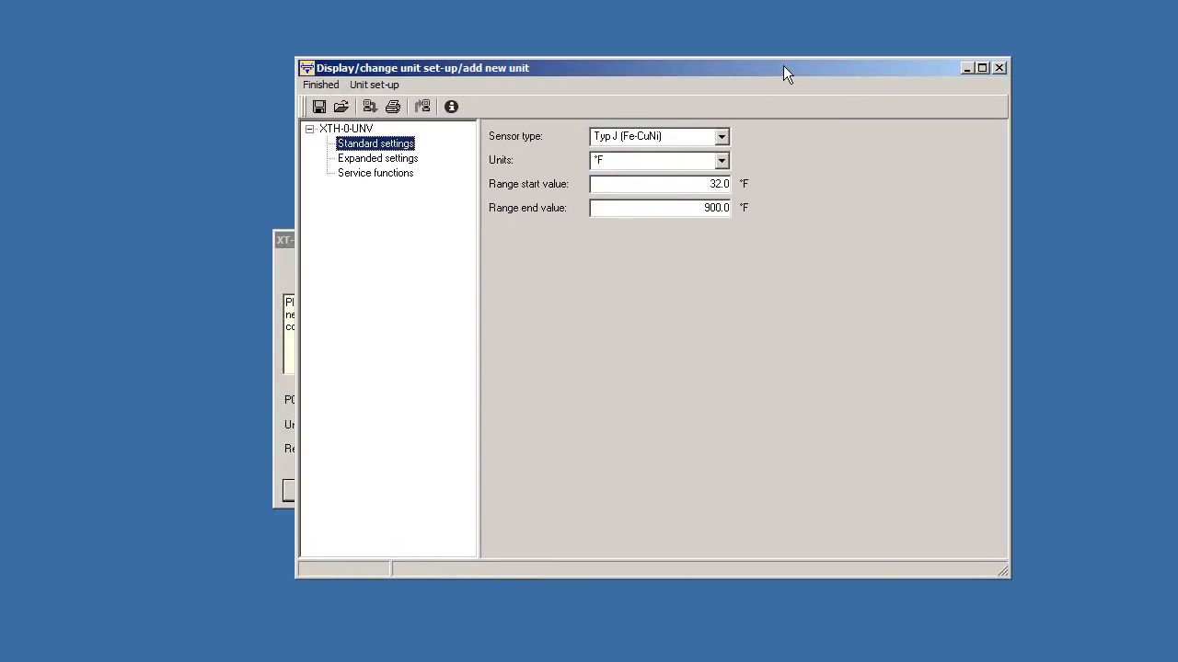
{"action": "left_click", "coordinate": [721, 136]}
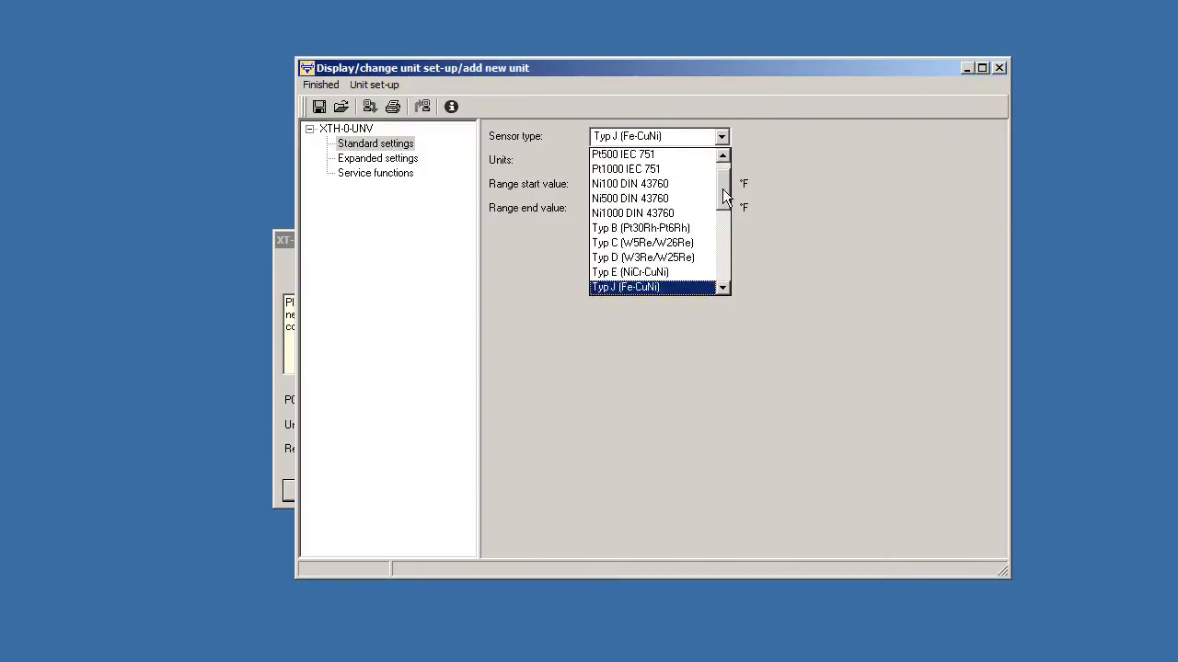
{"action": "left_click", "coordinate": [723, 246]}
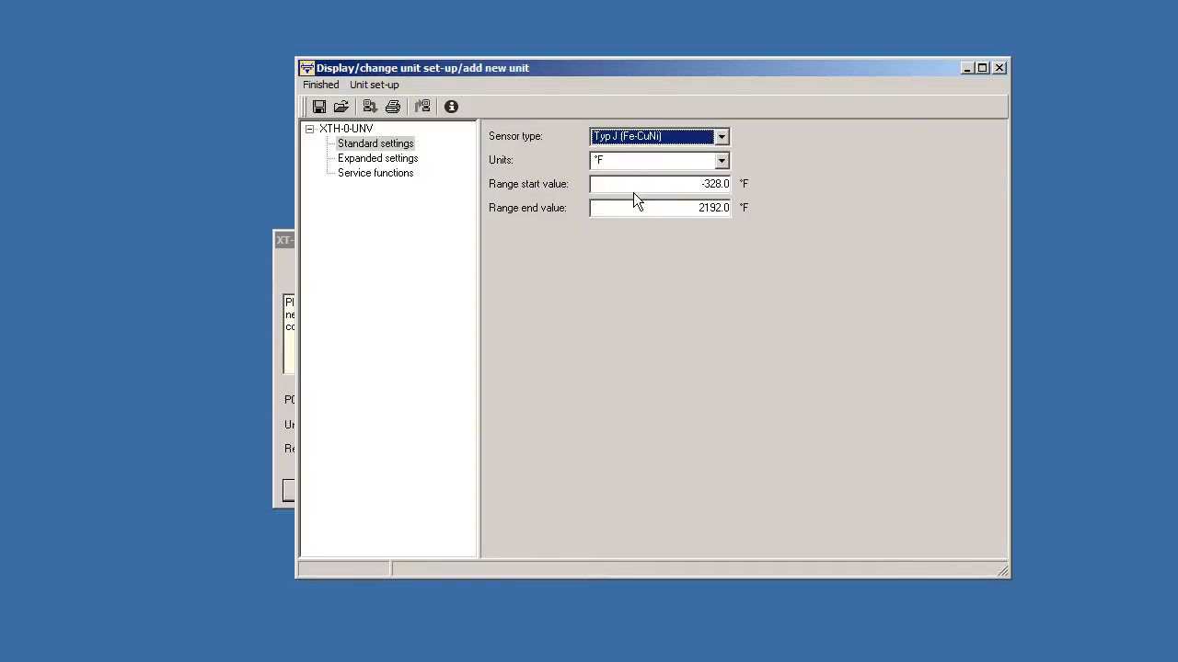
{"action": "left_click", "coordinate": [657, 159]}
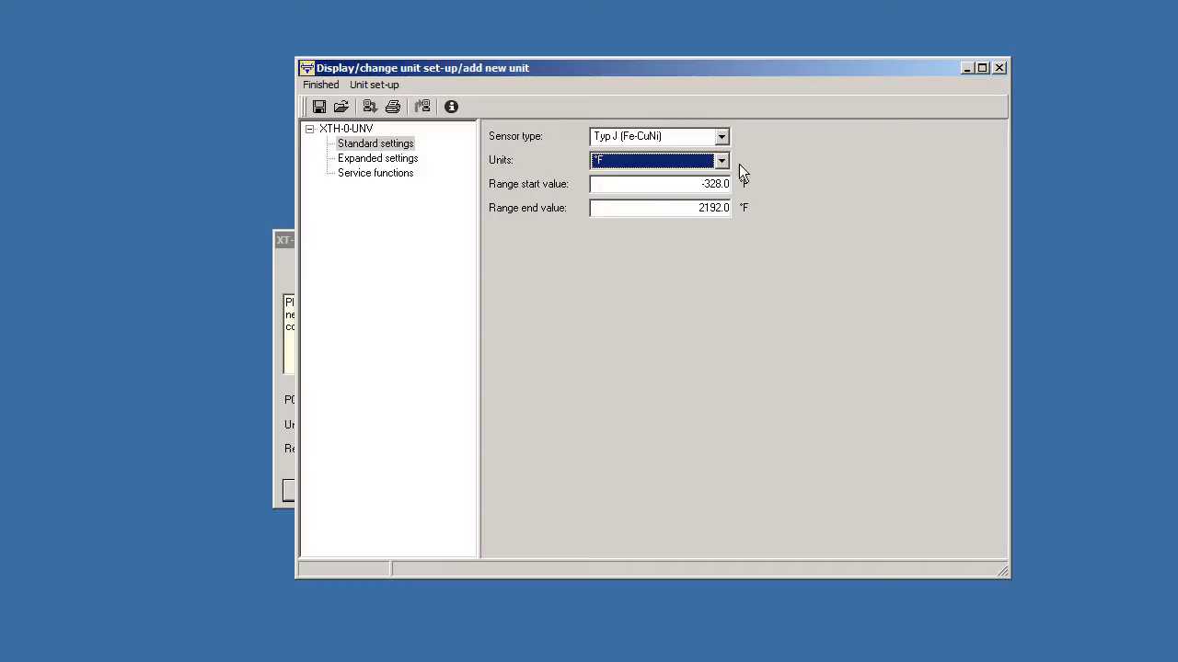
{"action": "mouse_move", "coordinate": [769, 182]}
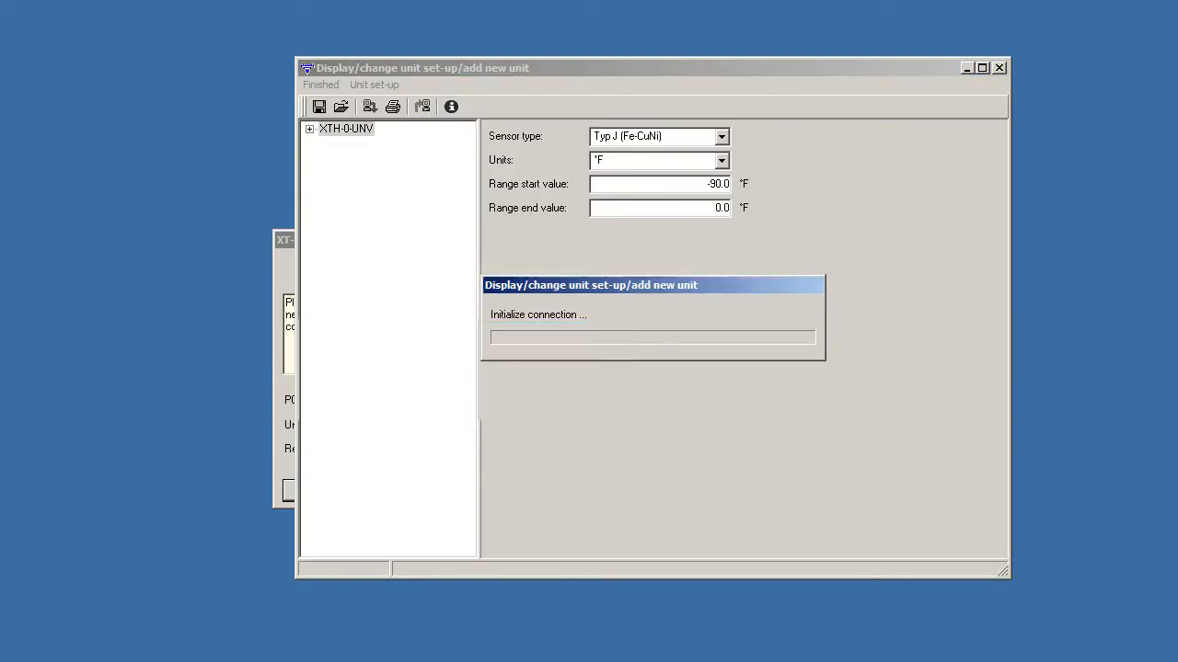
{"action": "left_click", "coordinate": [309, 129]}
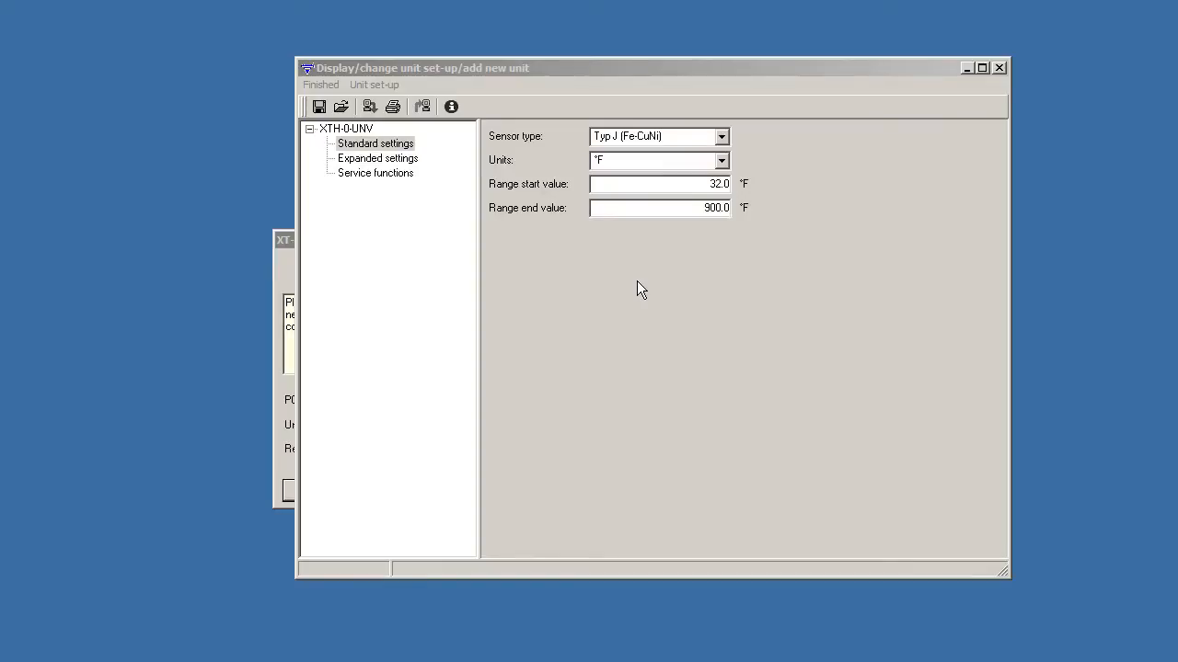
{"action": "mouse_move", "coordinate": [593, 271]}
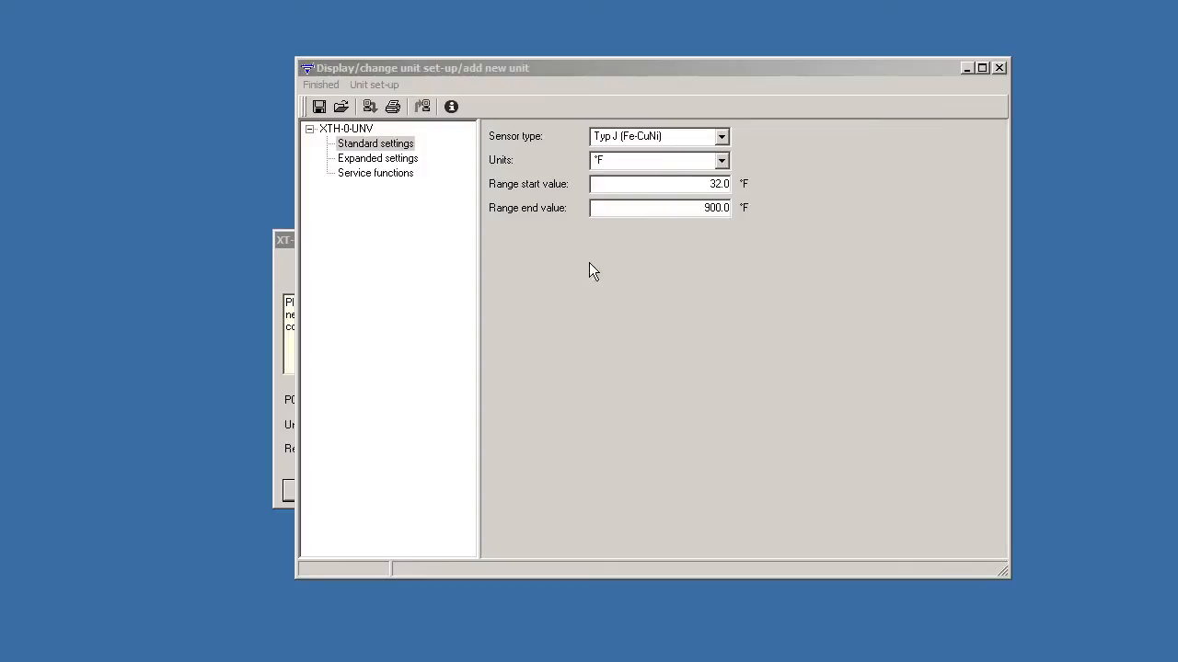
Step: In Expanded settings, try external cold junction, then leave it on internal
{"action": "left_click", "coordinate": [377, 158]}
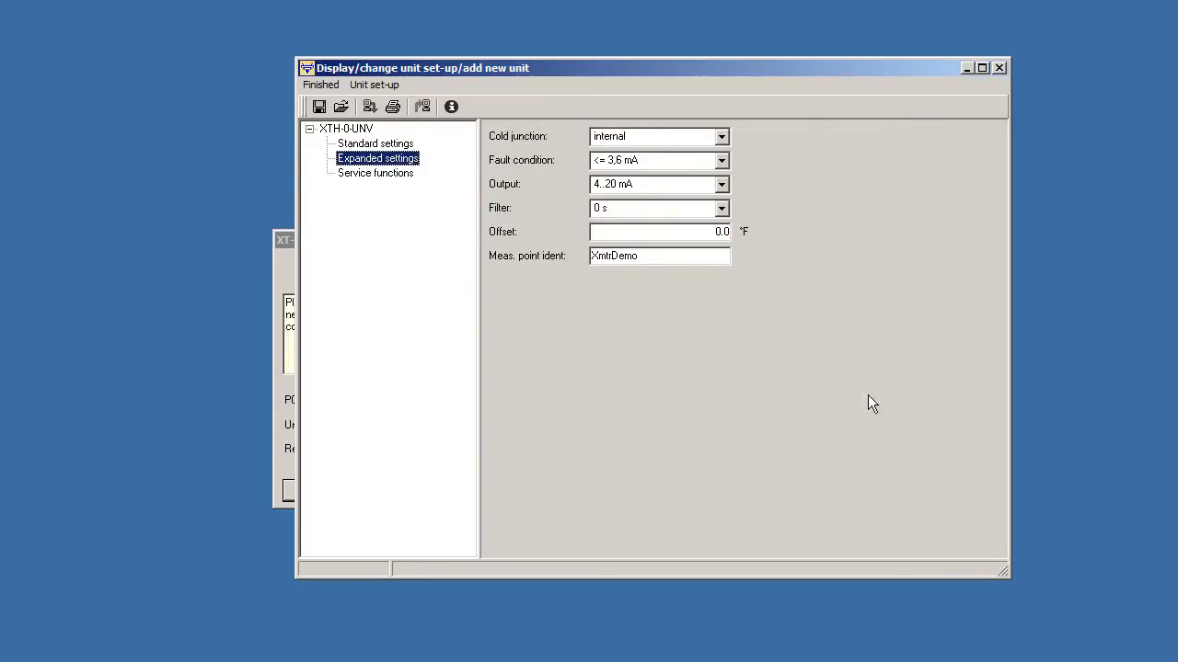
{"action": "mouse_move", "coordinate": [725, 140]}
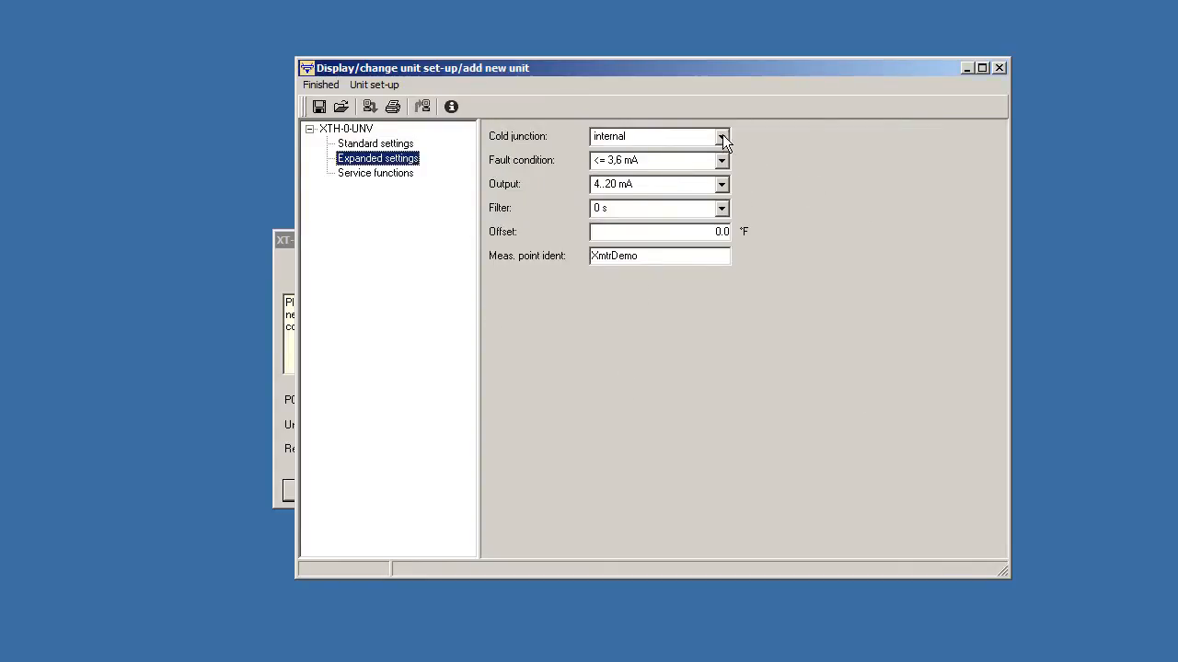
{"action": "left_click", "coordinate": [723, 136]}
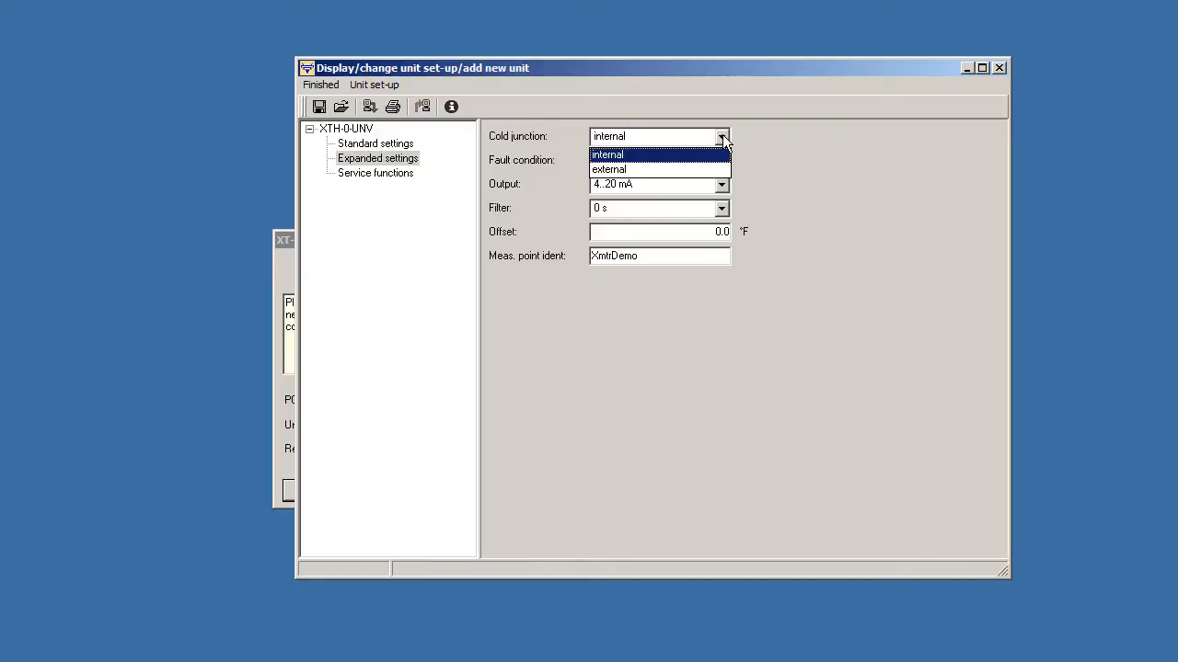
{"action": "left_click", "coordinate": [607, 154]}
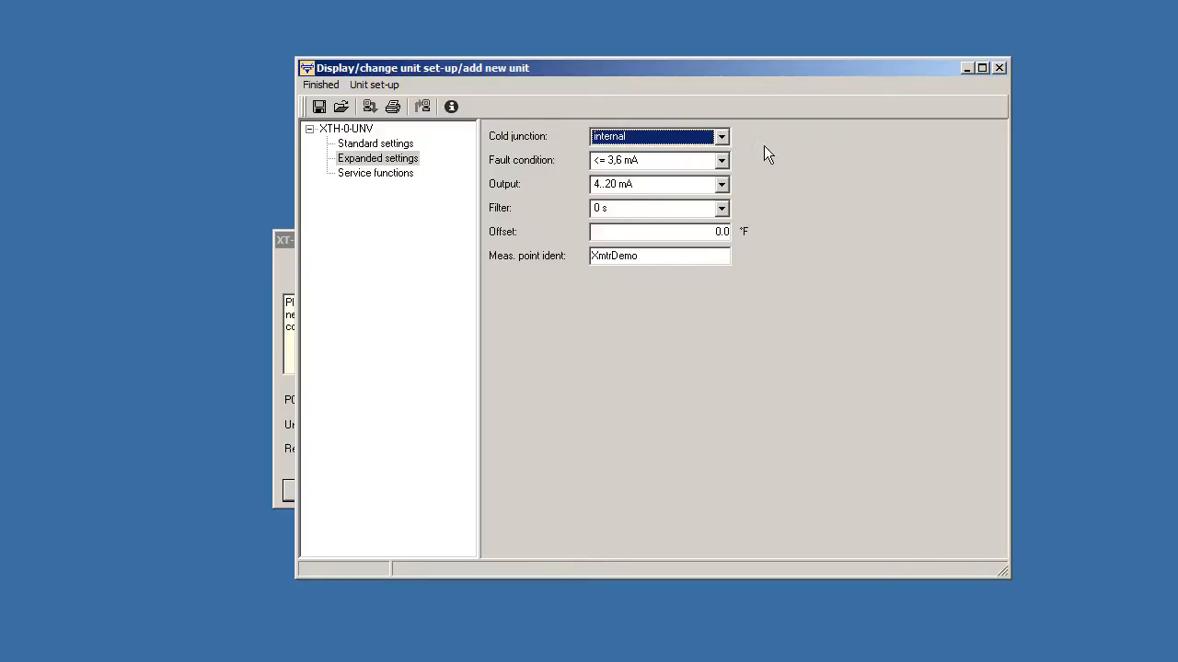
{"action": "mouse_move", "coordinate": [771, 169]}
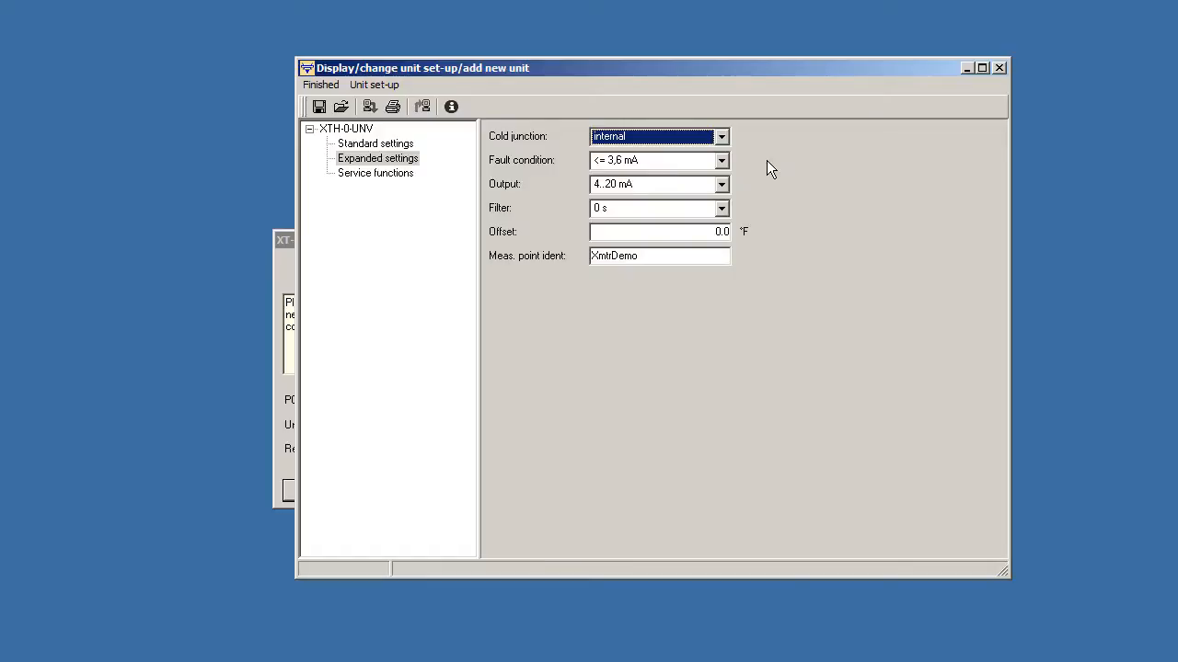
{"action": "left_click", "coordinate": [721, 136]}
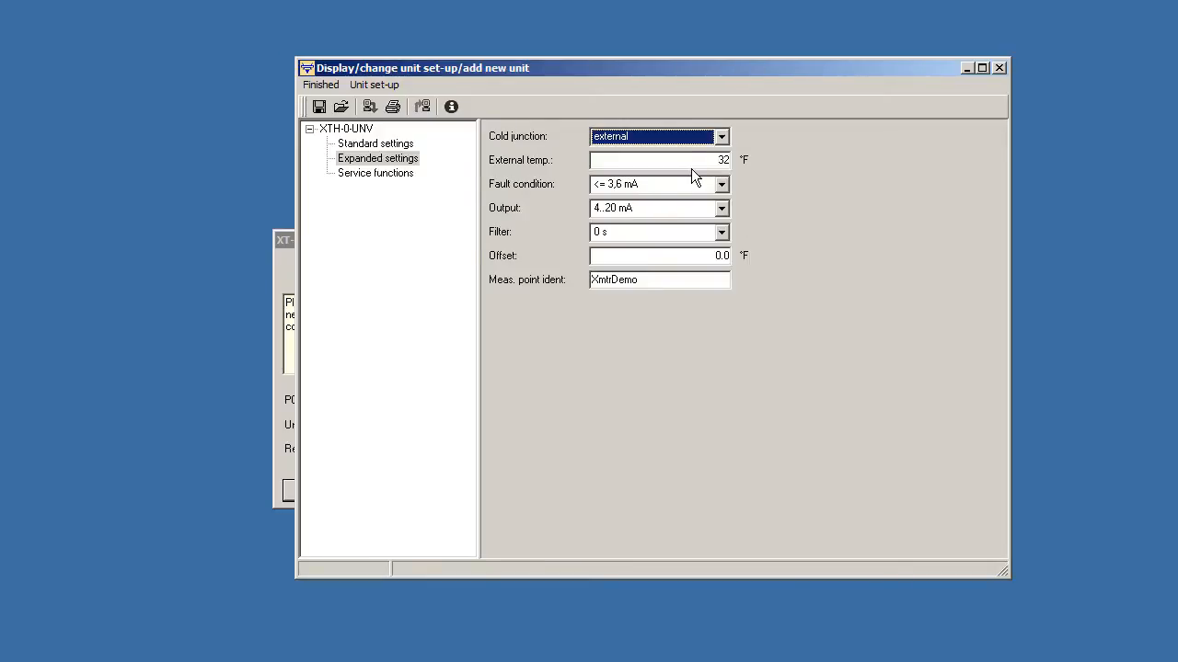
{"action": "mouse_move", "coordinate": [784, 153]}
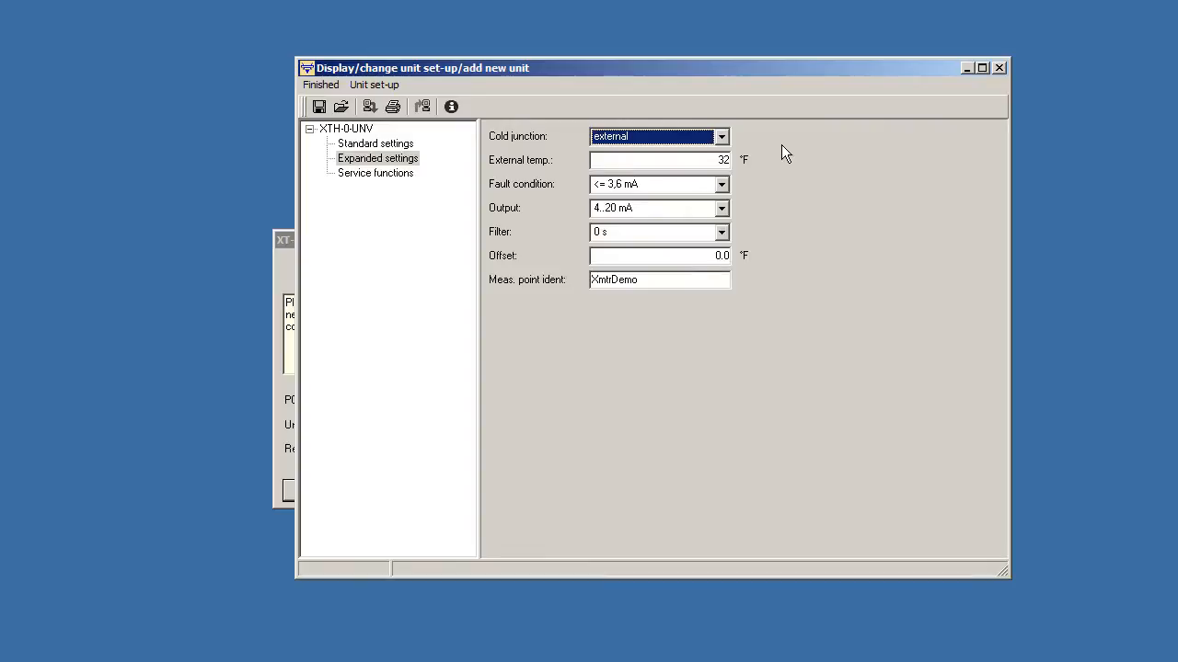
{"action": "left_click", "coordinate": [721, 137]}
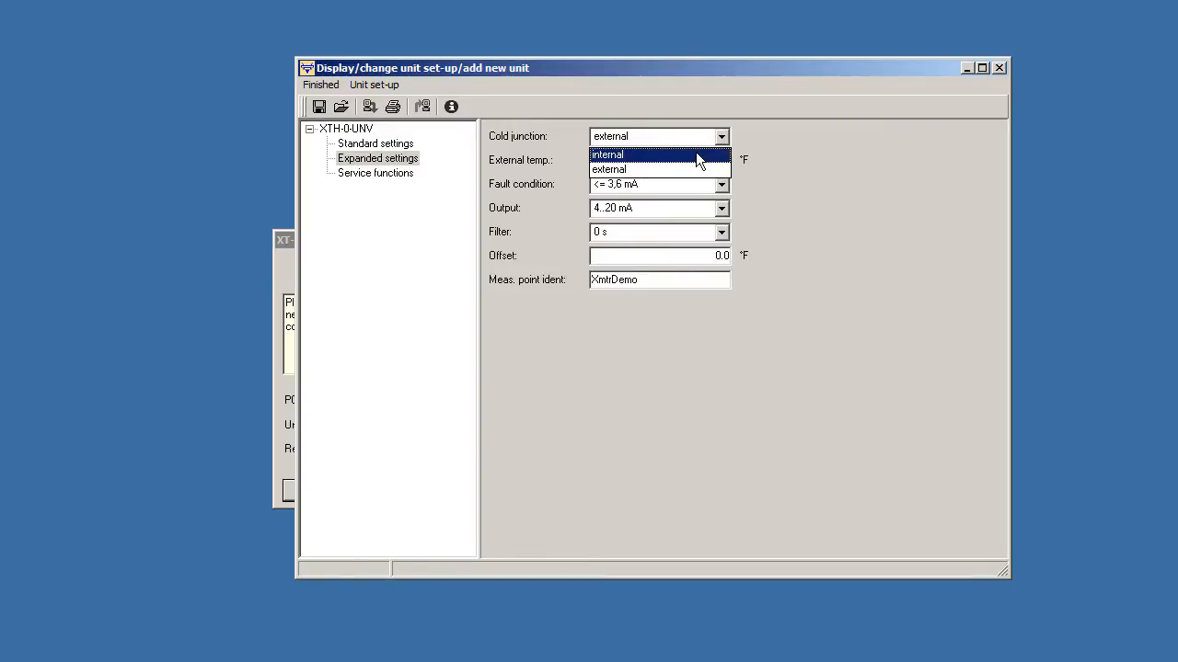
{"action": "left_click", "coordinate": [608, 154]}
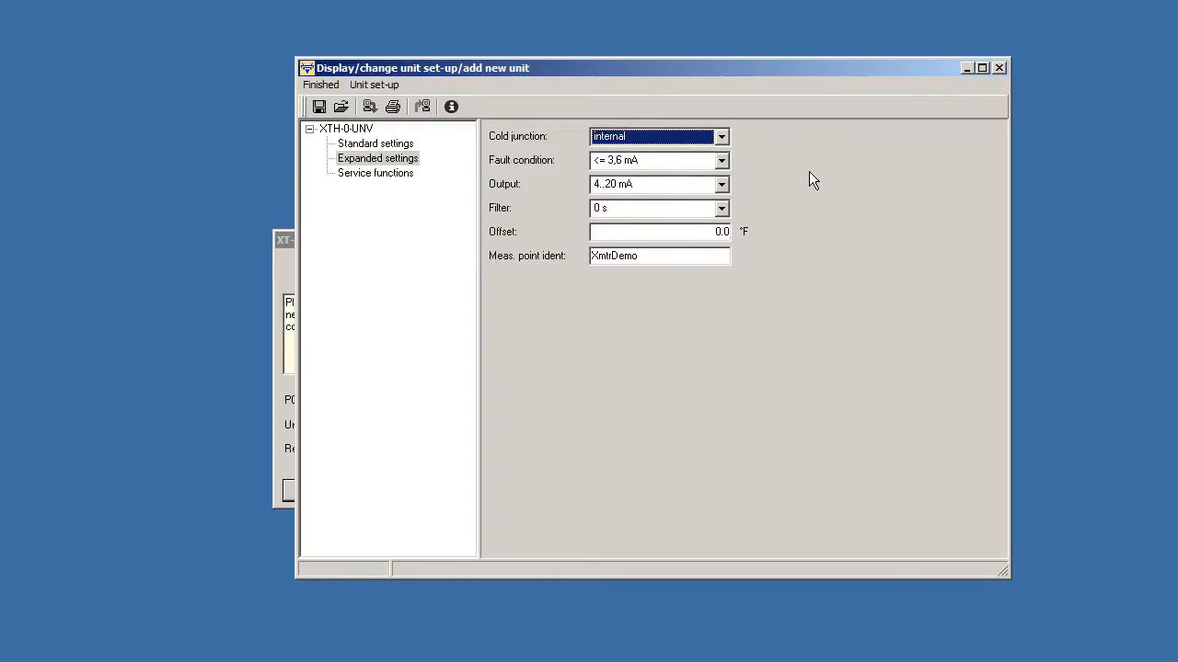
{"action": "mouse_move", "coordinate": [727, 169]}
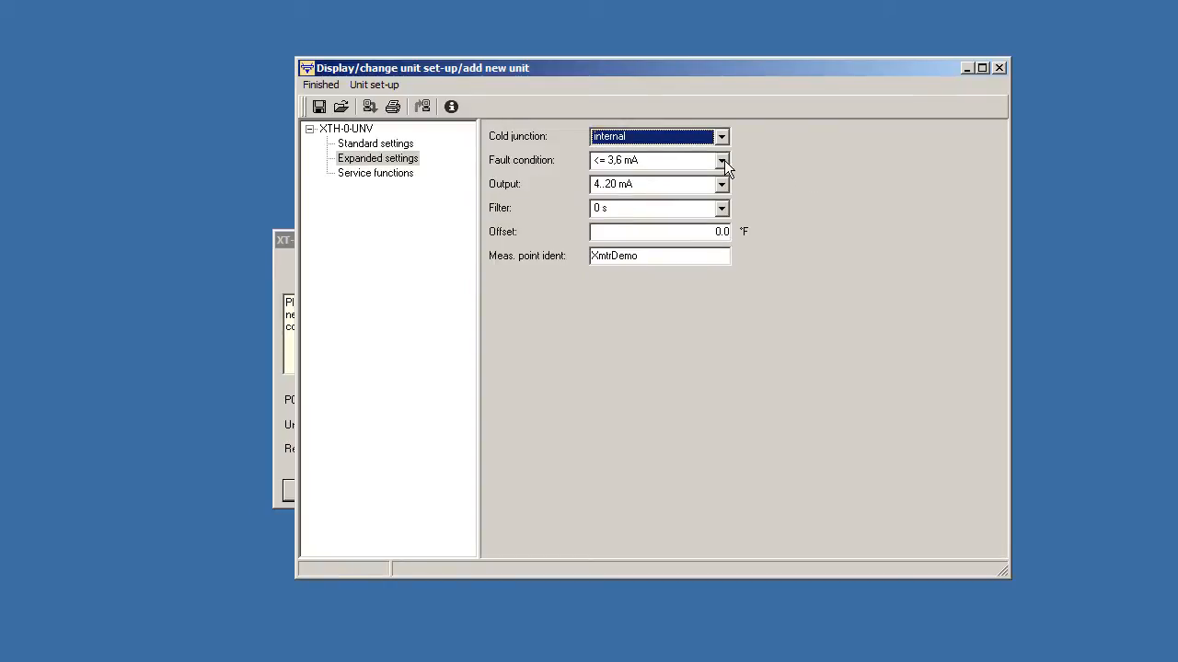
Step: Set fault condition to >= 21 mA, keep output 4..20 mA and filter time 1 s
{"action": "left_click", "coordinate": [721, 160]}
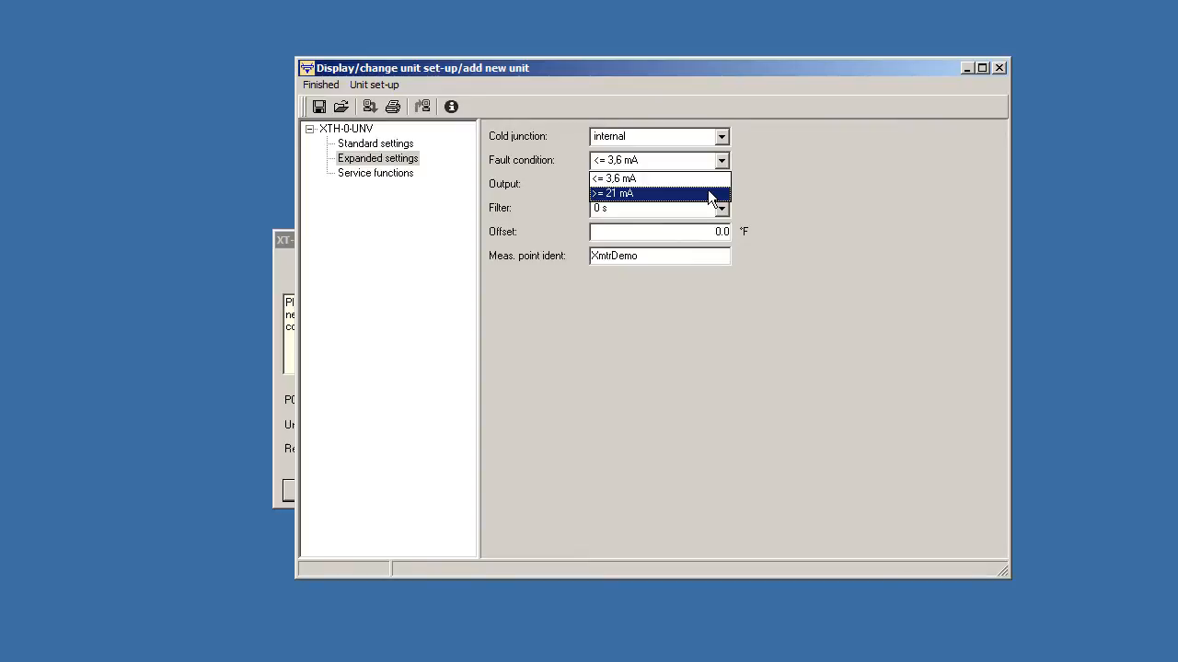
{"action": "left_click", "coordinate": [611, 193]}
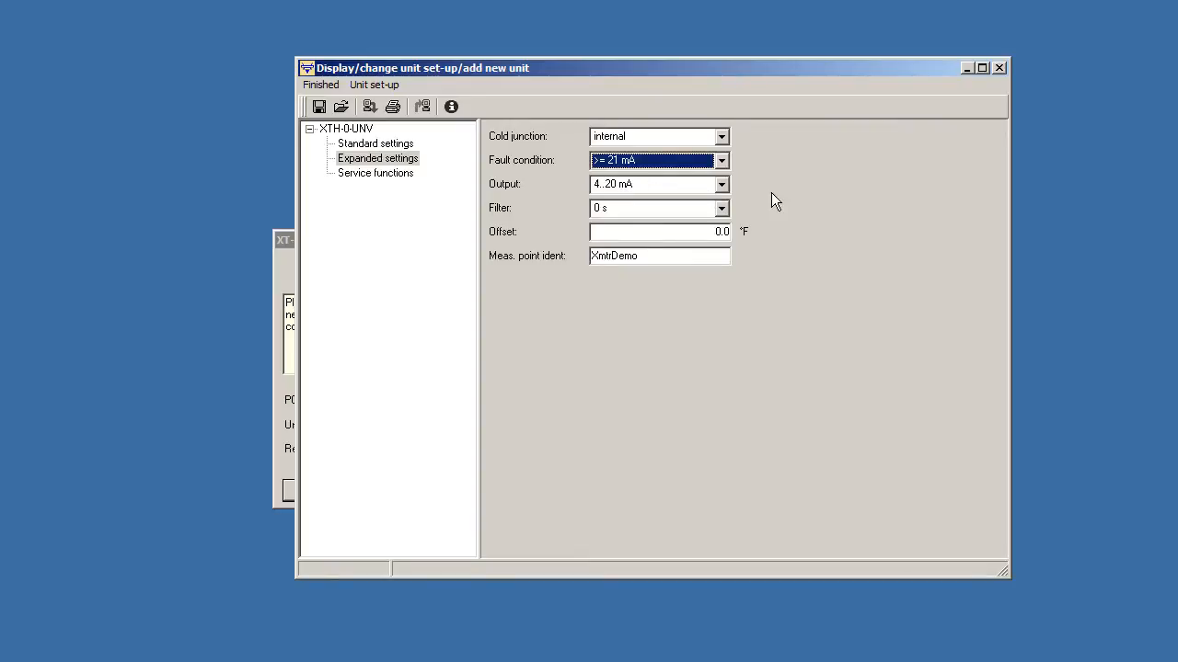
{"action": "mouse_move", "coordinate": [817, 206]}
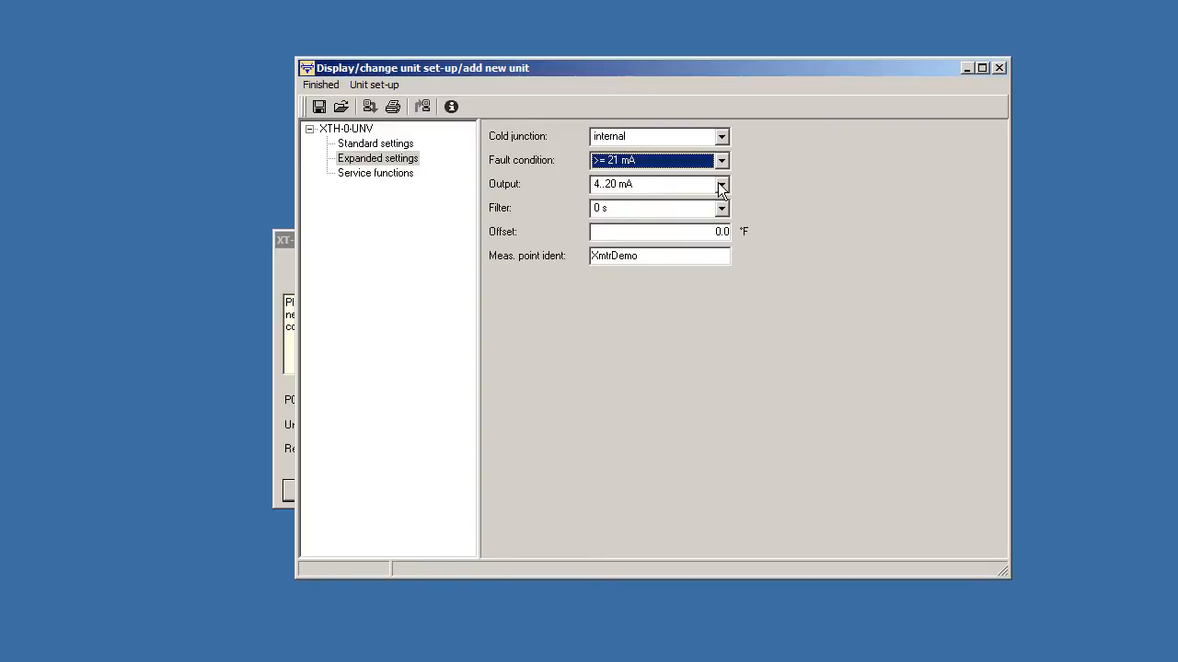
{"action": "left_click", "coordinate": [722, 184]}
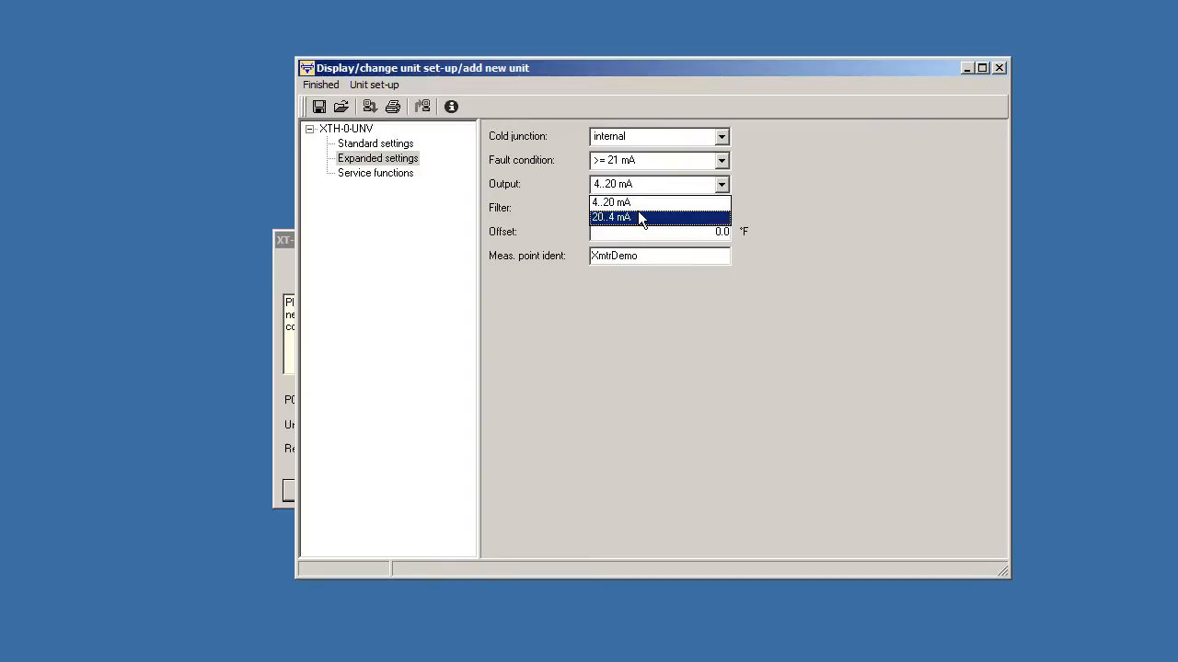
{"action": "left_click", "coordinate": [611, 217]}
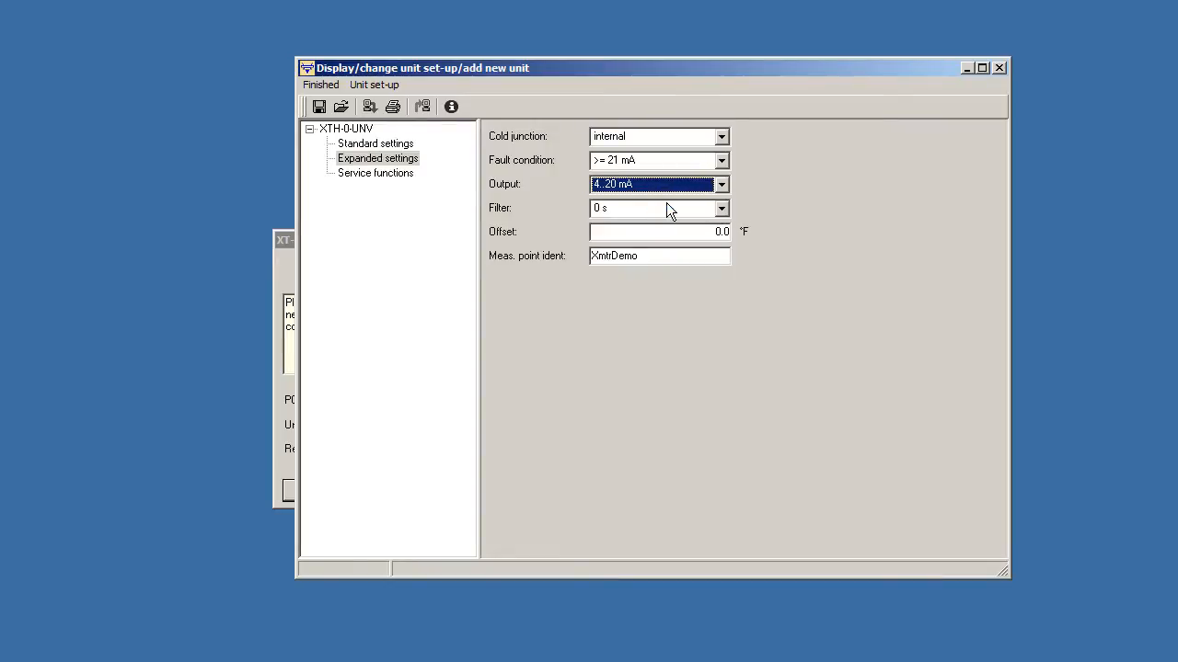
{"action": "left_click", "coordinate": [721, 206]}
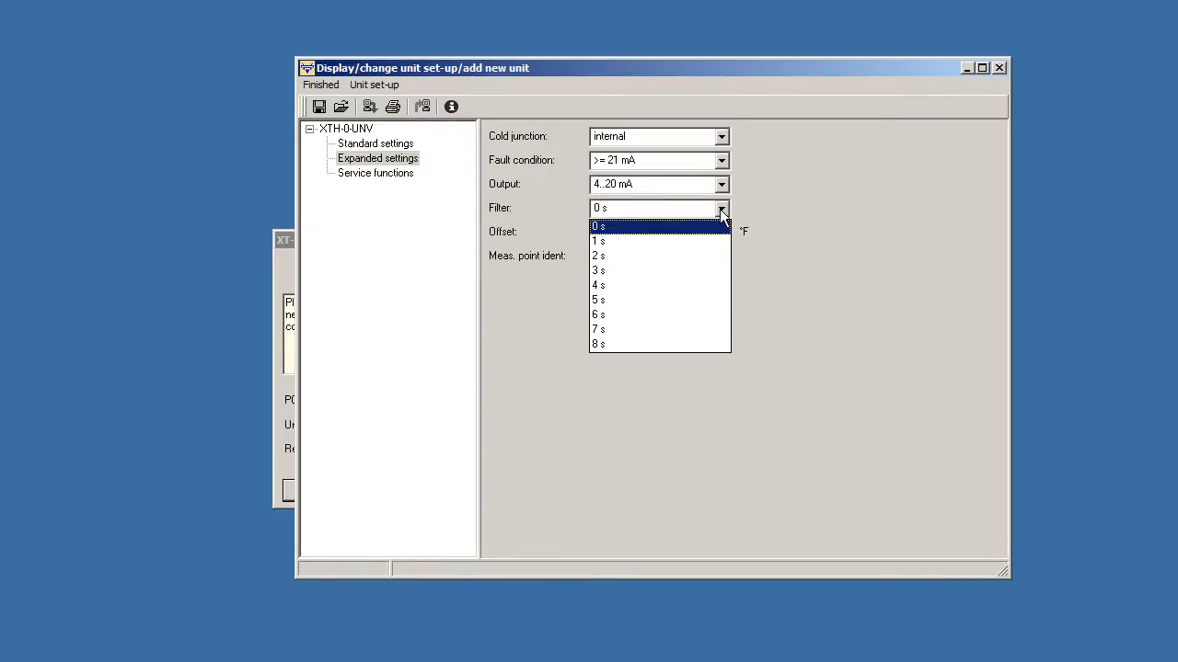
{"action": "mouse_move", "coordinate": [611, 241]}
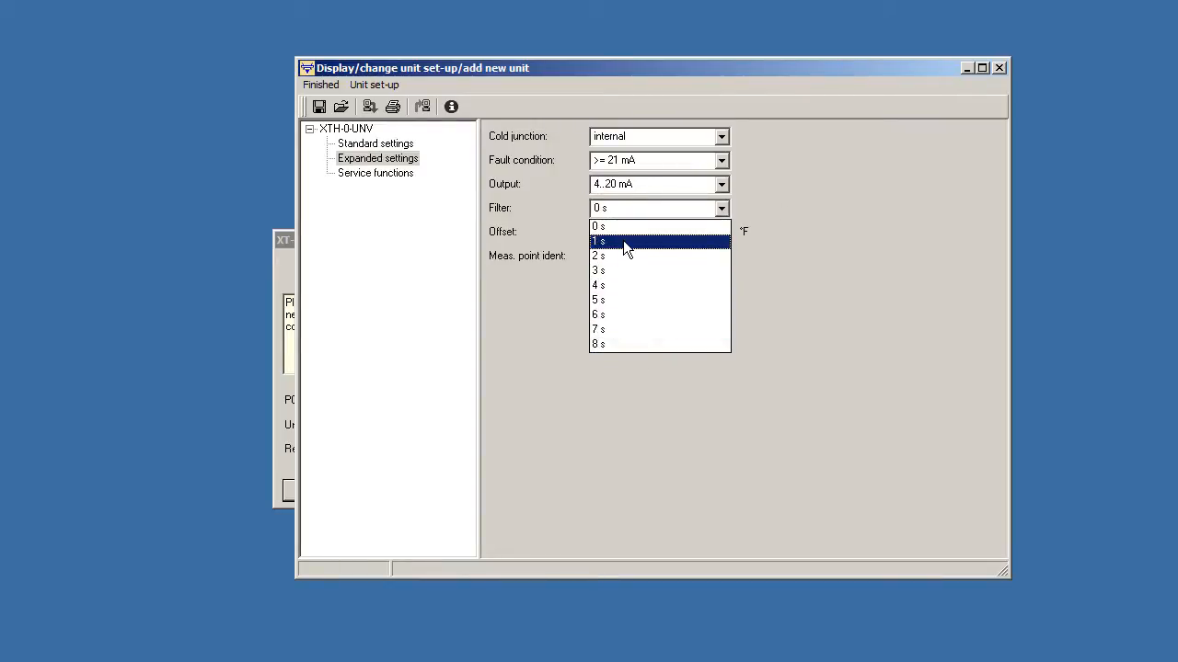
{"action": "left_click", "coordinate": [600, 241]}
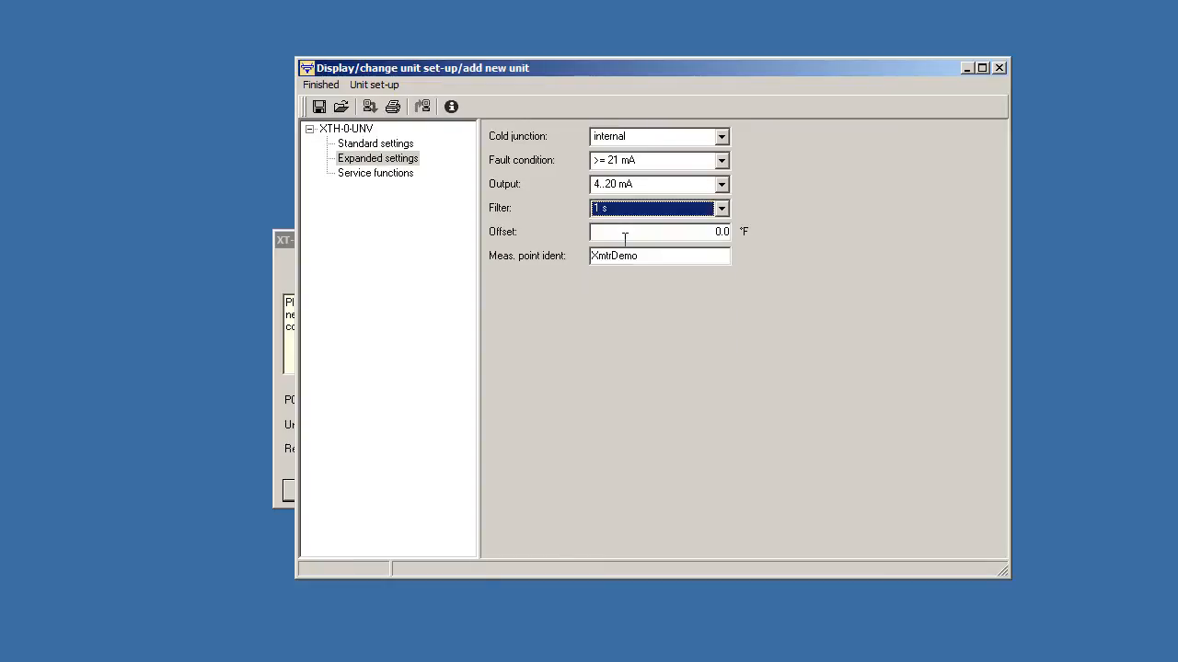
{"action": "mouse_move", "coordinate": [839, 262]}
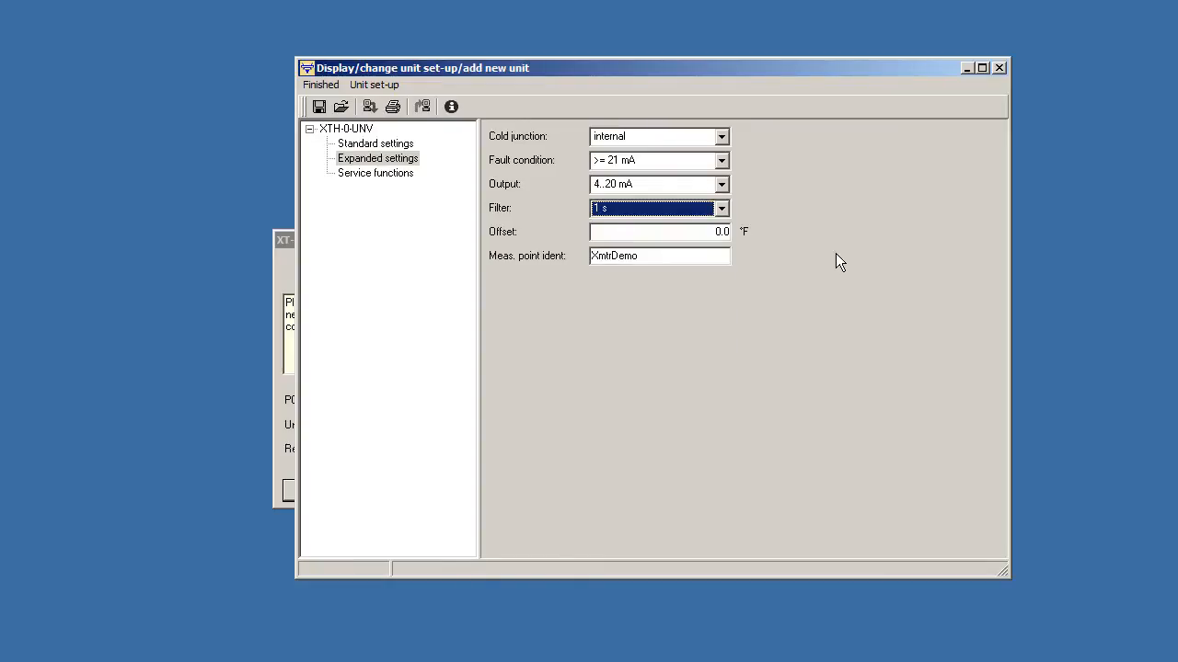
{"action": "mouse_move", "coordinate": [824, 295]}
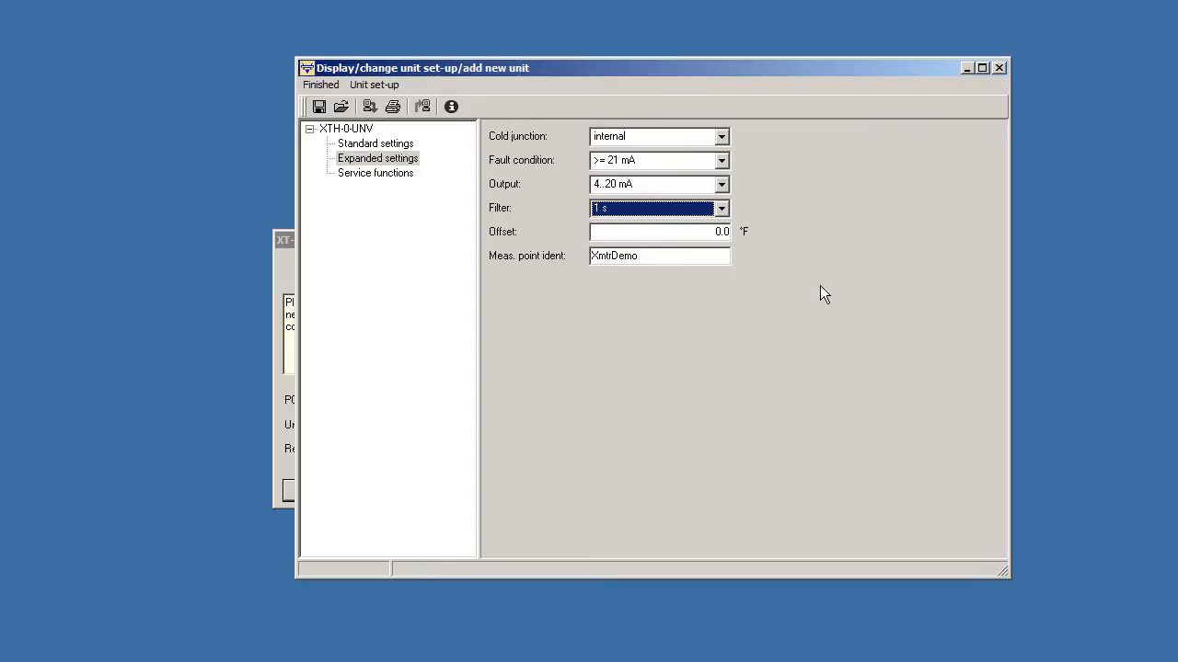
Step: Change the temperature offset from 0.0 °F to 3.0 °F and confirm it
{"action": "left_click", "coordinate": [659, 232]}
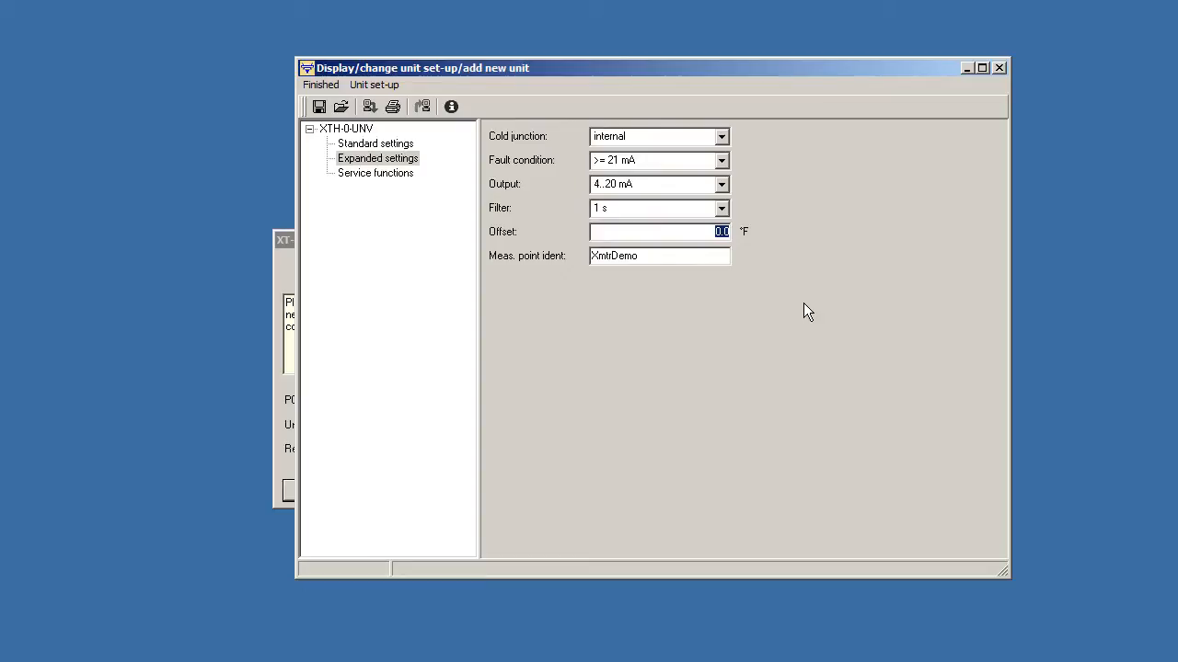
{"action": "mouse_move", "coordinate": [777, 317]}
{"action": "type", "text": "3"}
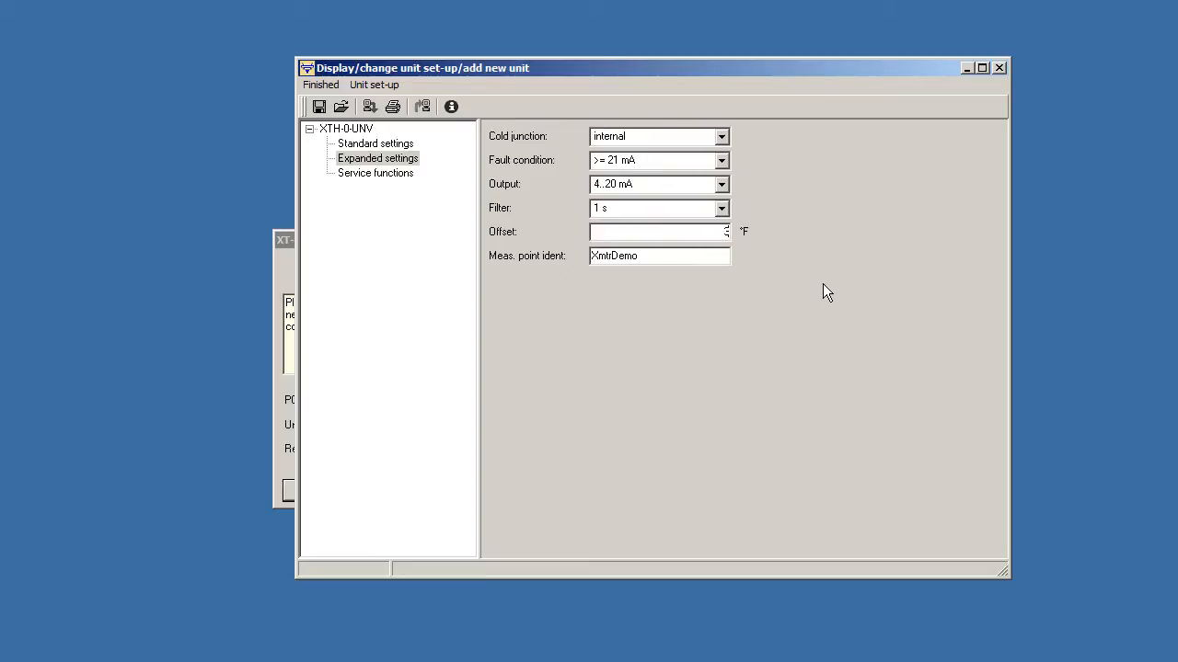
{"action": "mouse_move", "coordinate": [698, 339]}
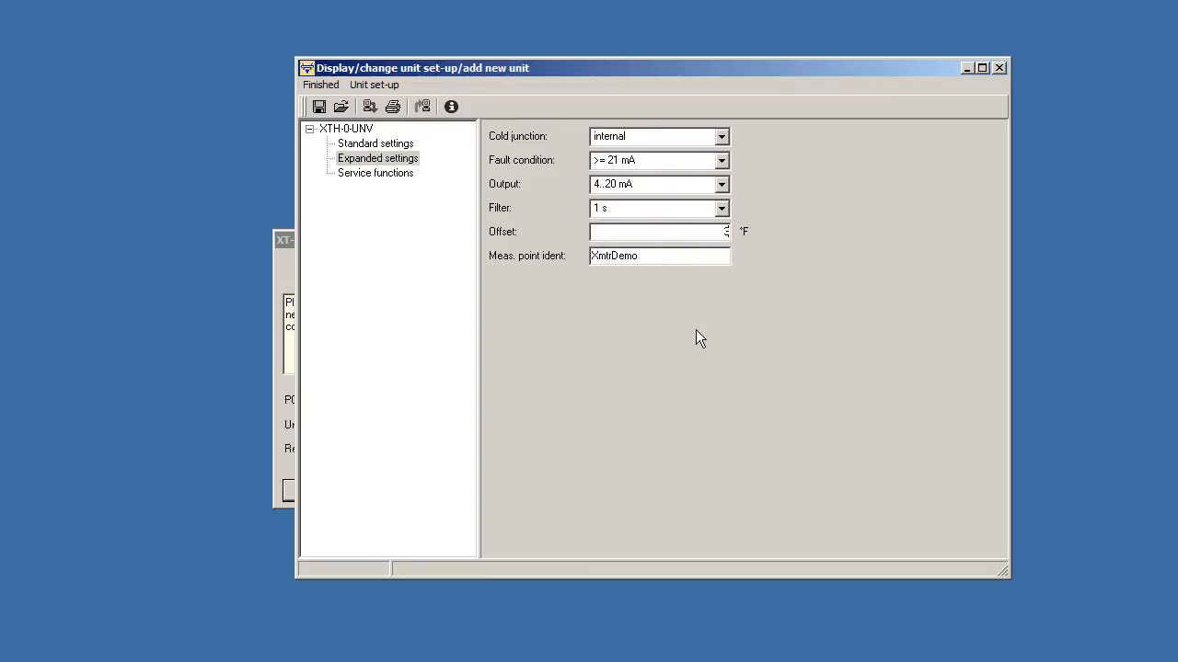
{"action": "mouse_move", "coordinate": [681, 339]}
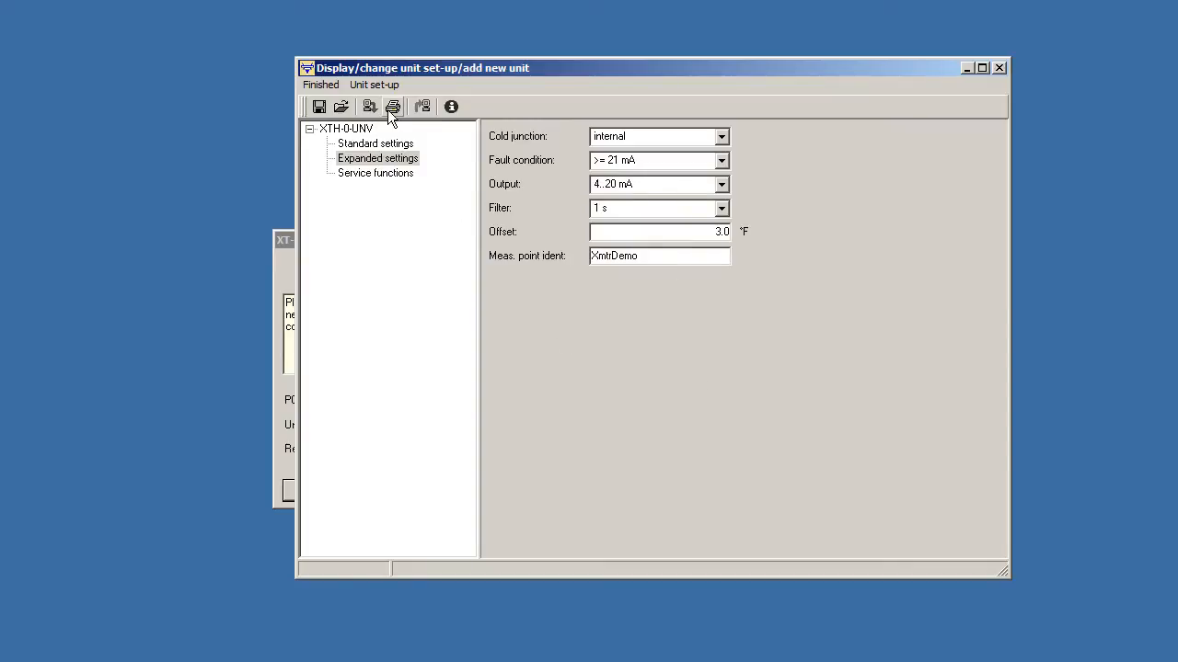
{"action": "left_click", "coordinate": [394, 107]}
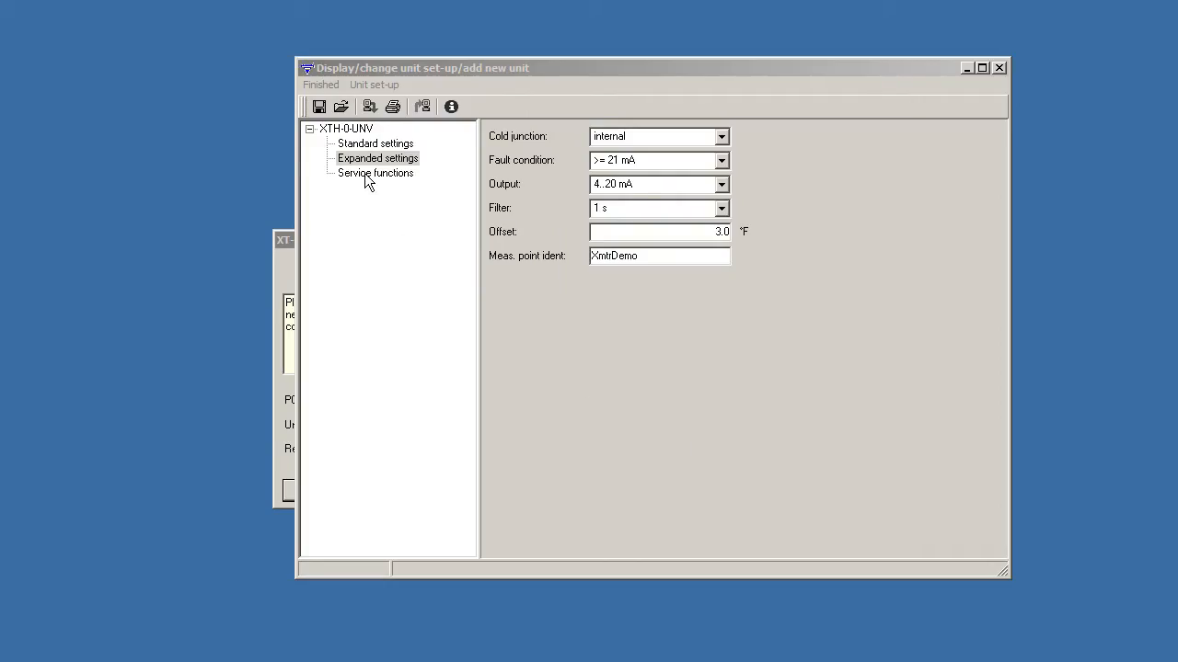
Step: In Service functions, simulate a 10 mA output, then switch output simulation off again
{"action": "left_click", "coordinate": [376, 173]}
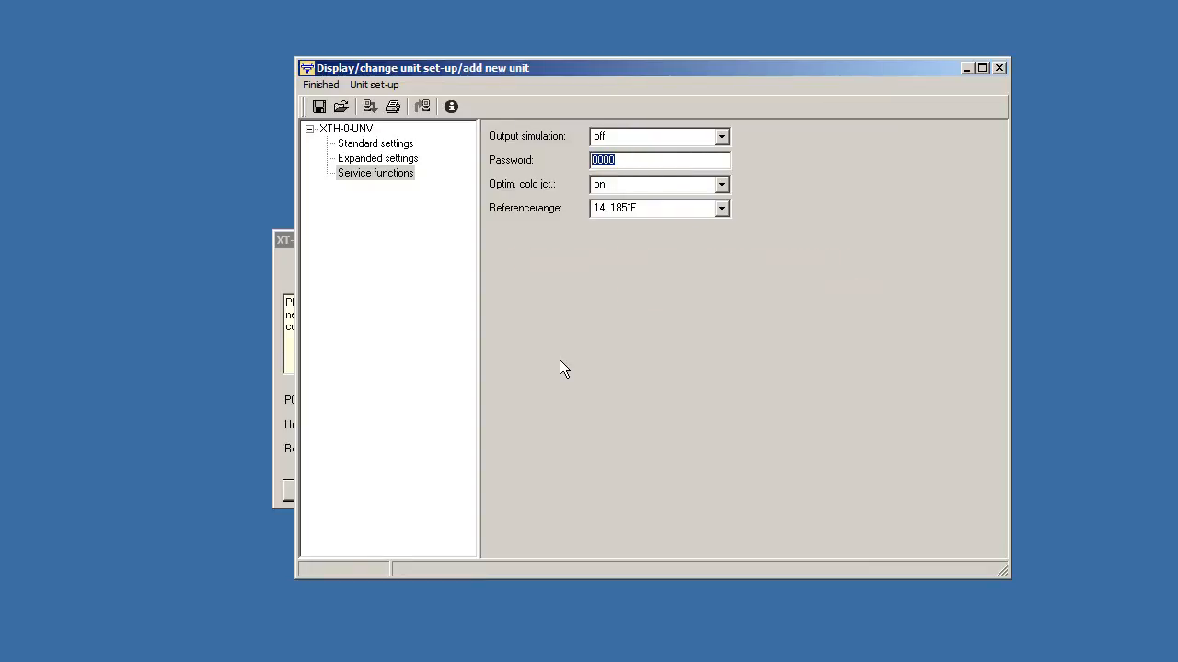
{"action": "left_click", "coordinate": [721, 136]}
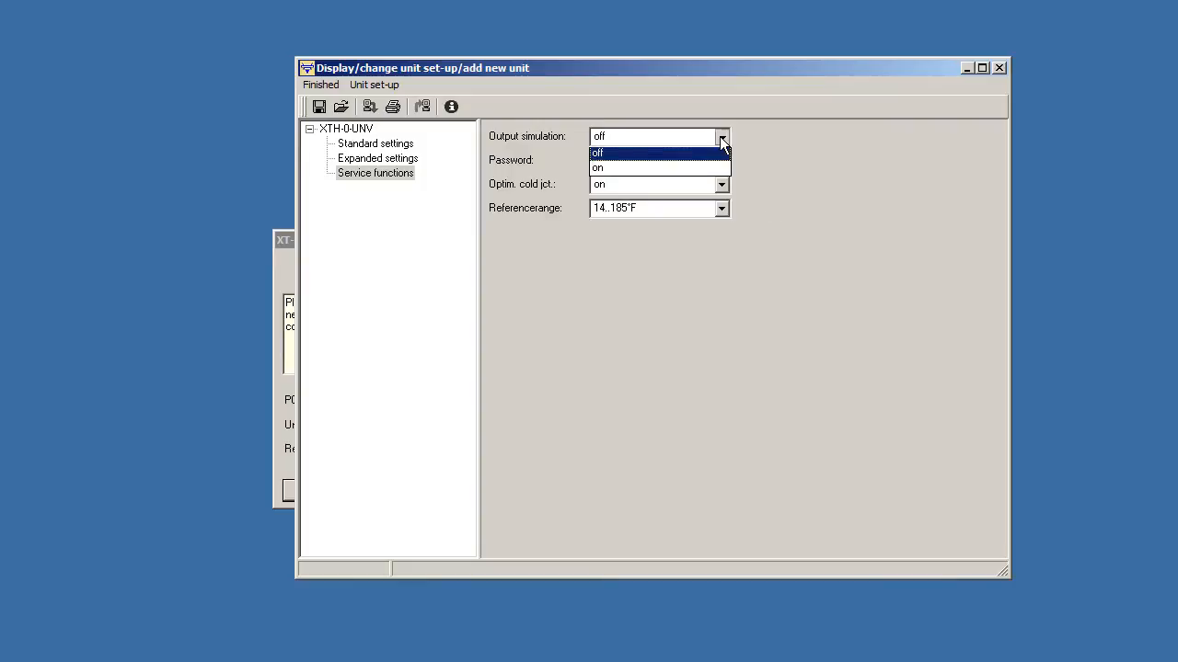
{"action": "left_click", "coordinate": [596, 168]}
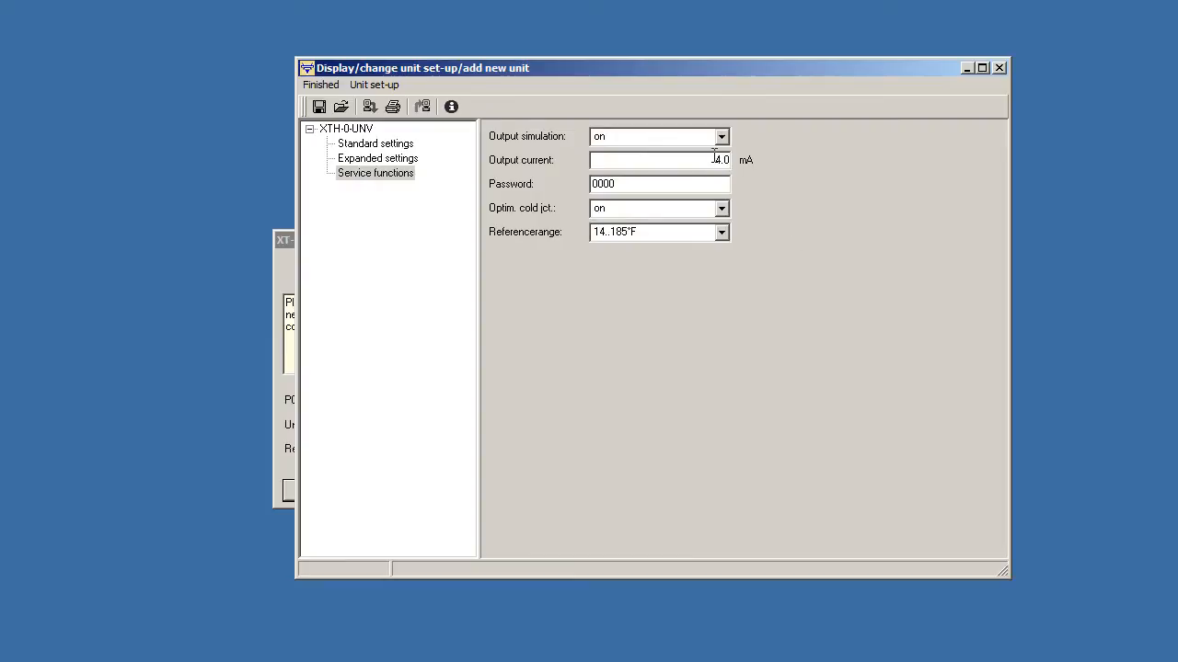
{"action": "type", "text": "10"}
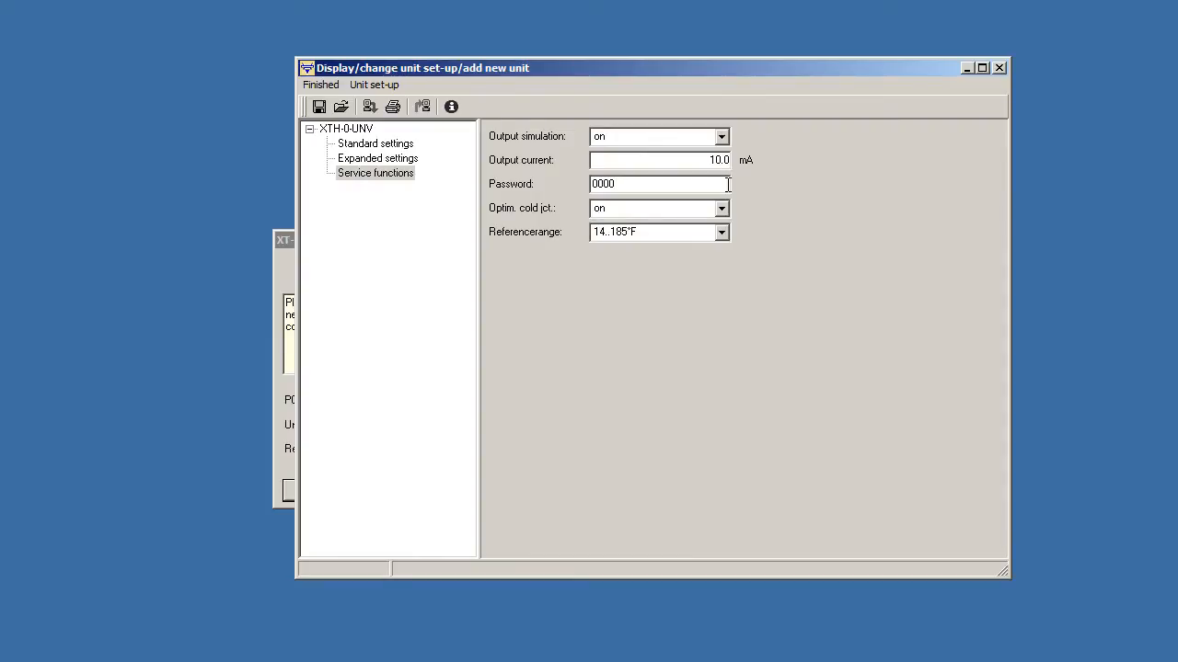
{"action": "left_click", "coordinate": [722, 136]}
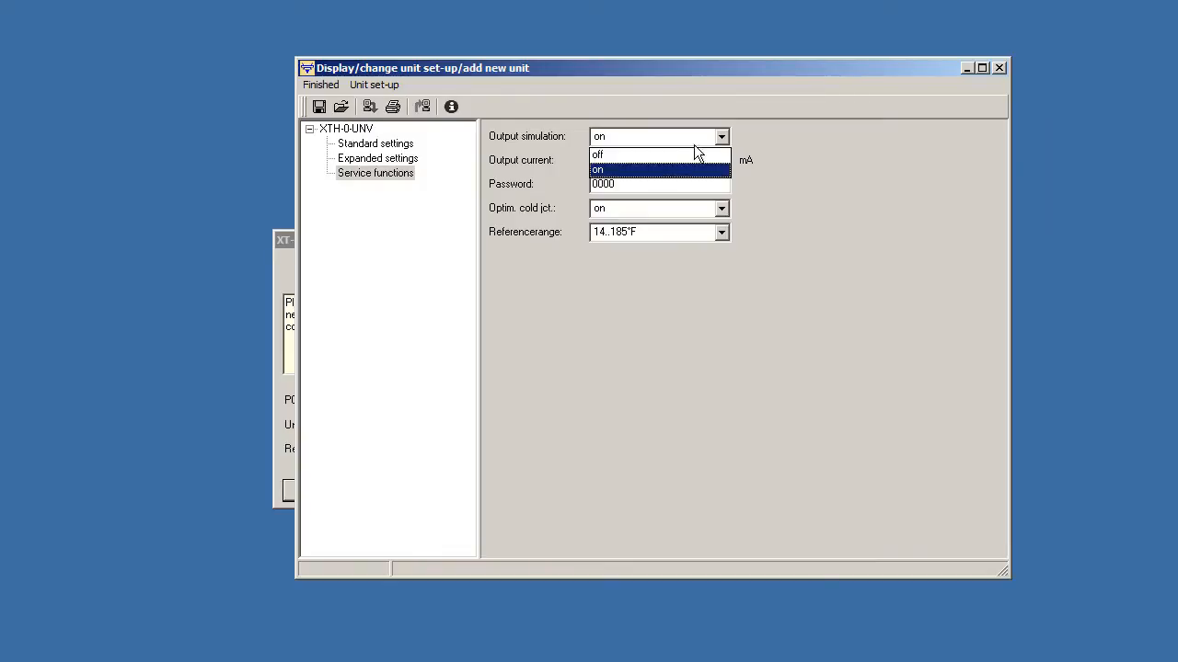
{"action": "left_click", "coordinate": [598, 154]}
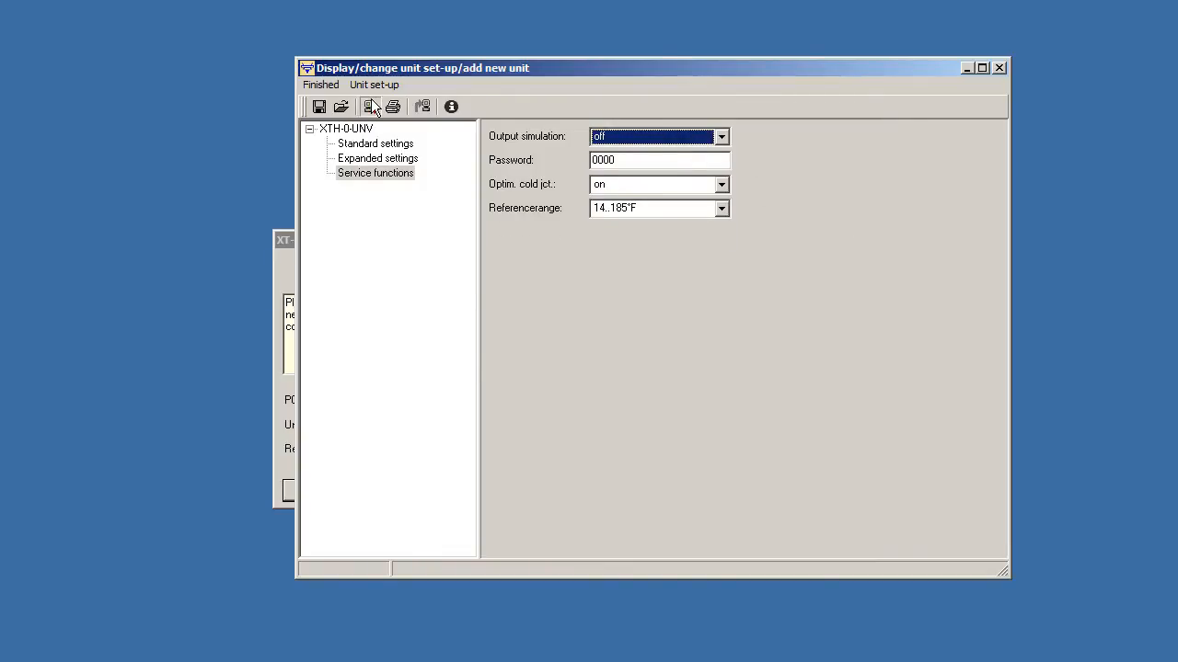
Step: Transmit the configuration to the transmitter
{"action": "left_click", "coordinate": [371, 107]}
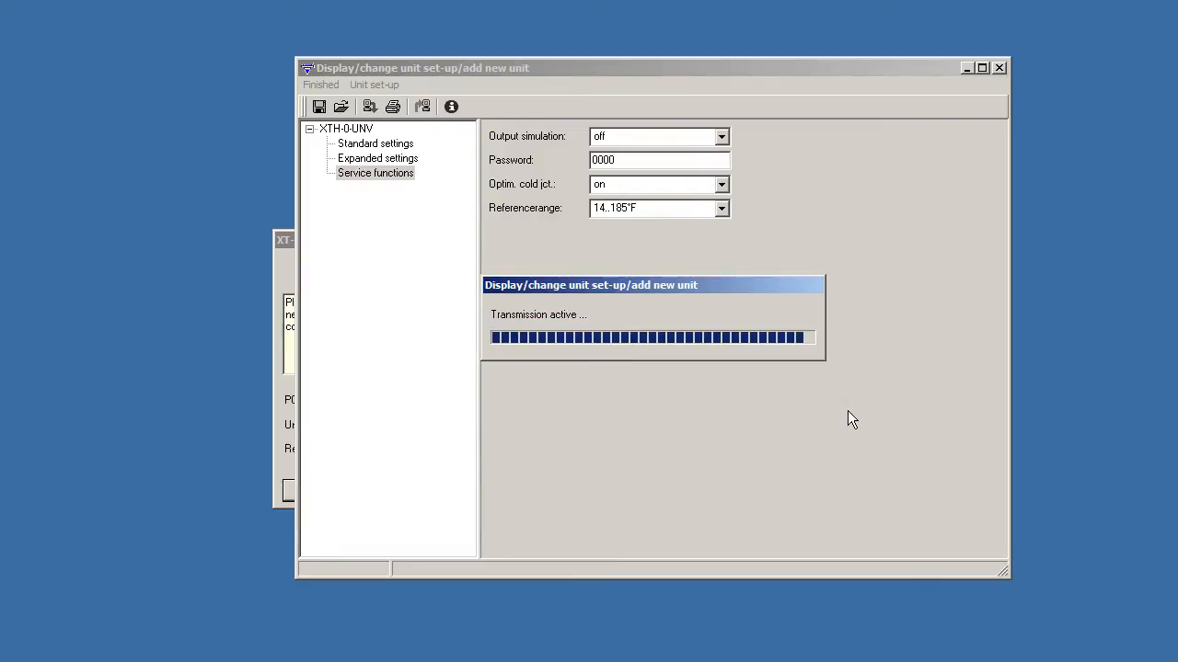